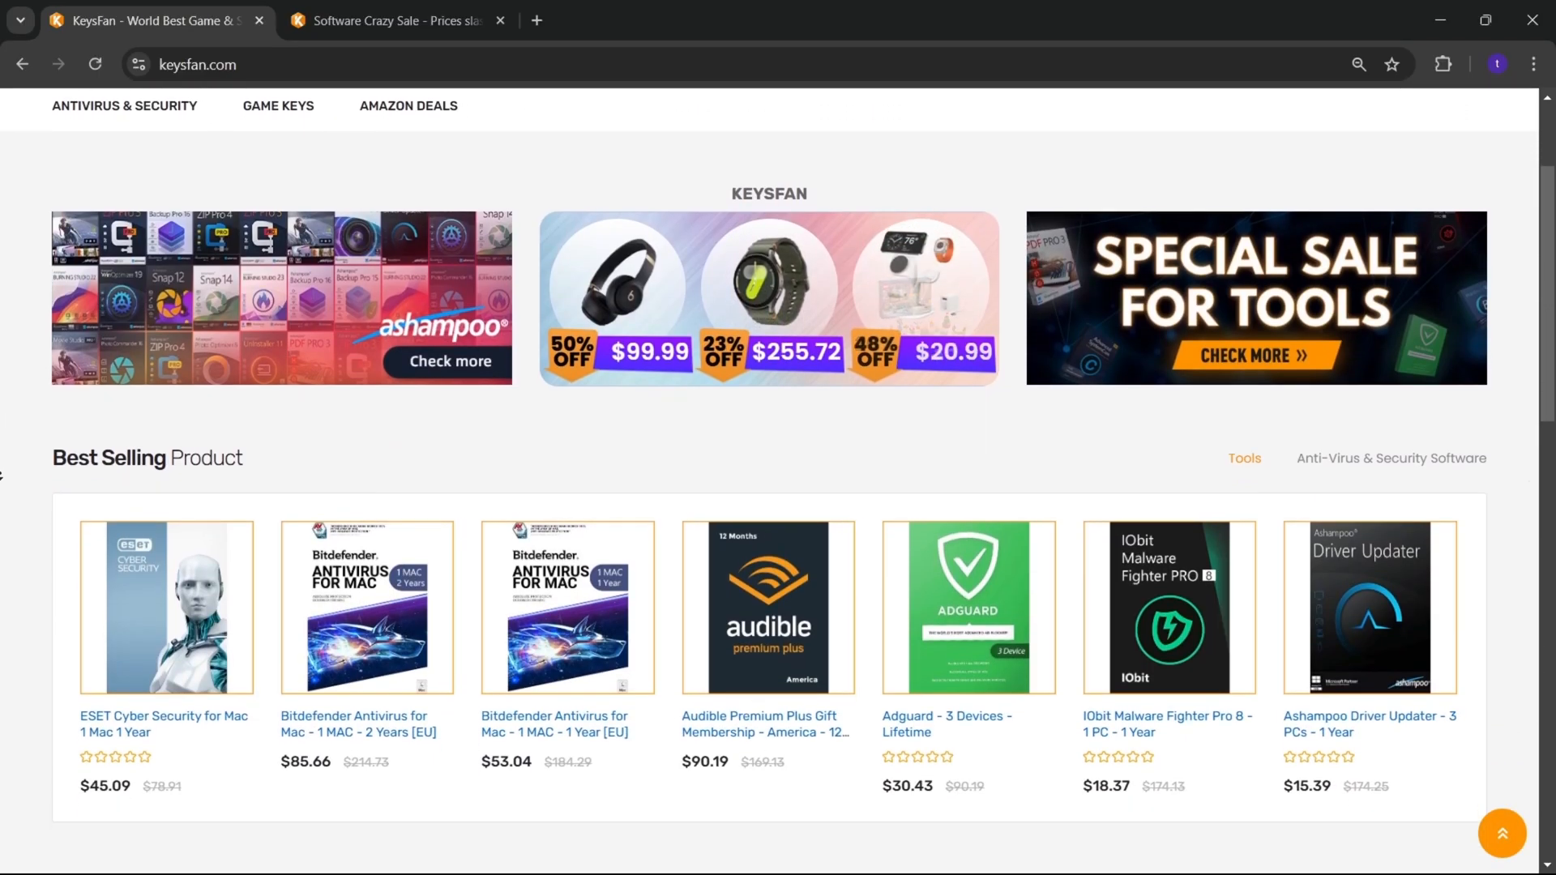
Browse the KeysFan Black Friday software sale page down to the product listings
{"action": "scroll", "scroll_direction": "down", "scroll_amount": 3}
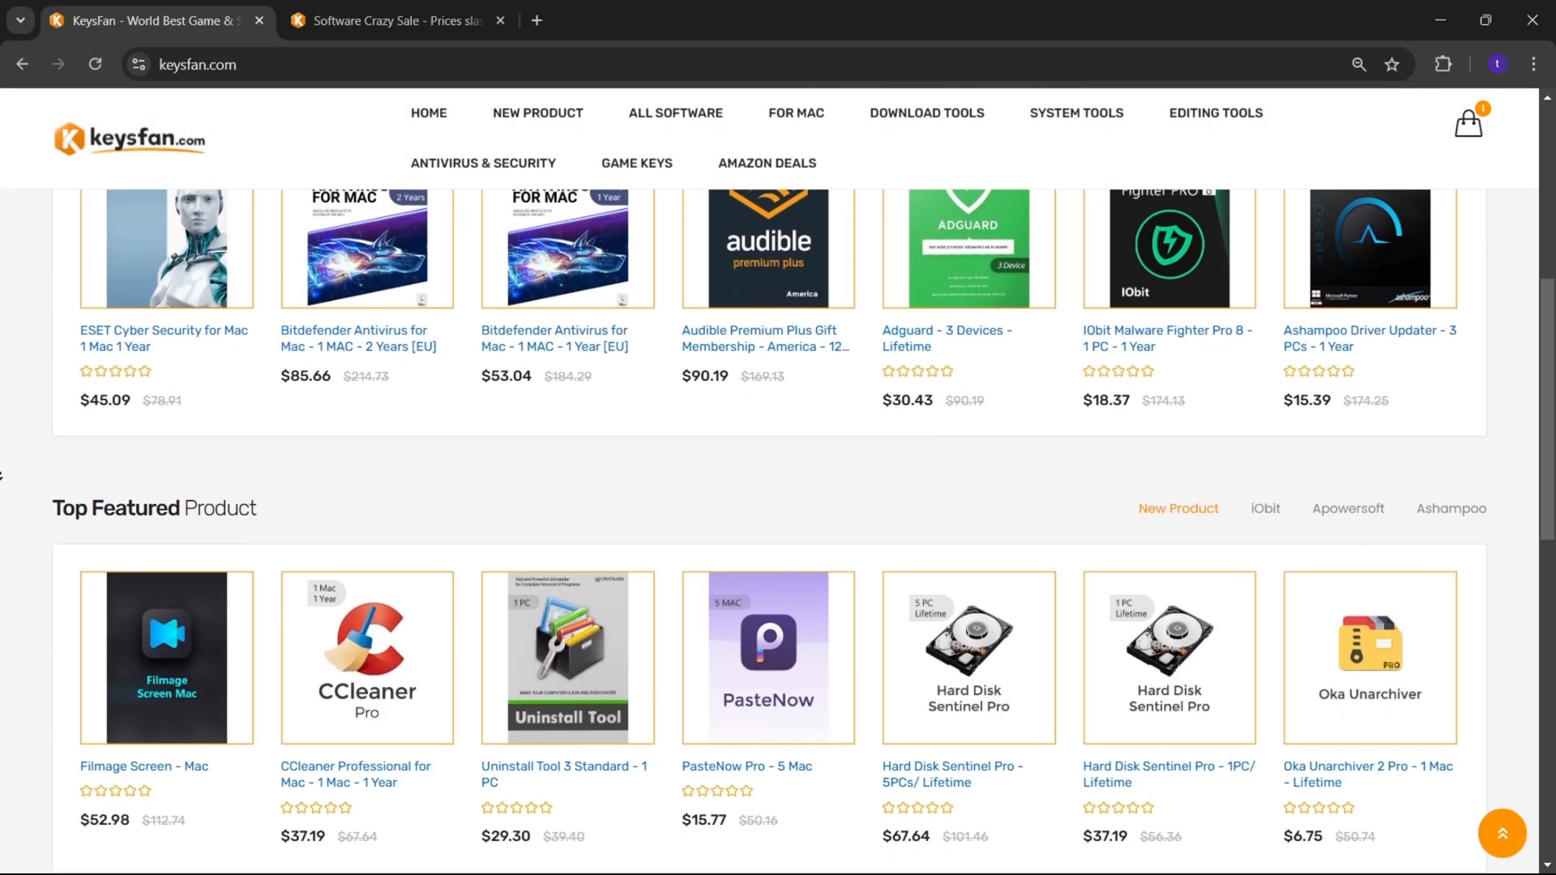
{"action": "left_click", "coordinate": [392, 20]}
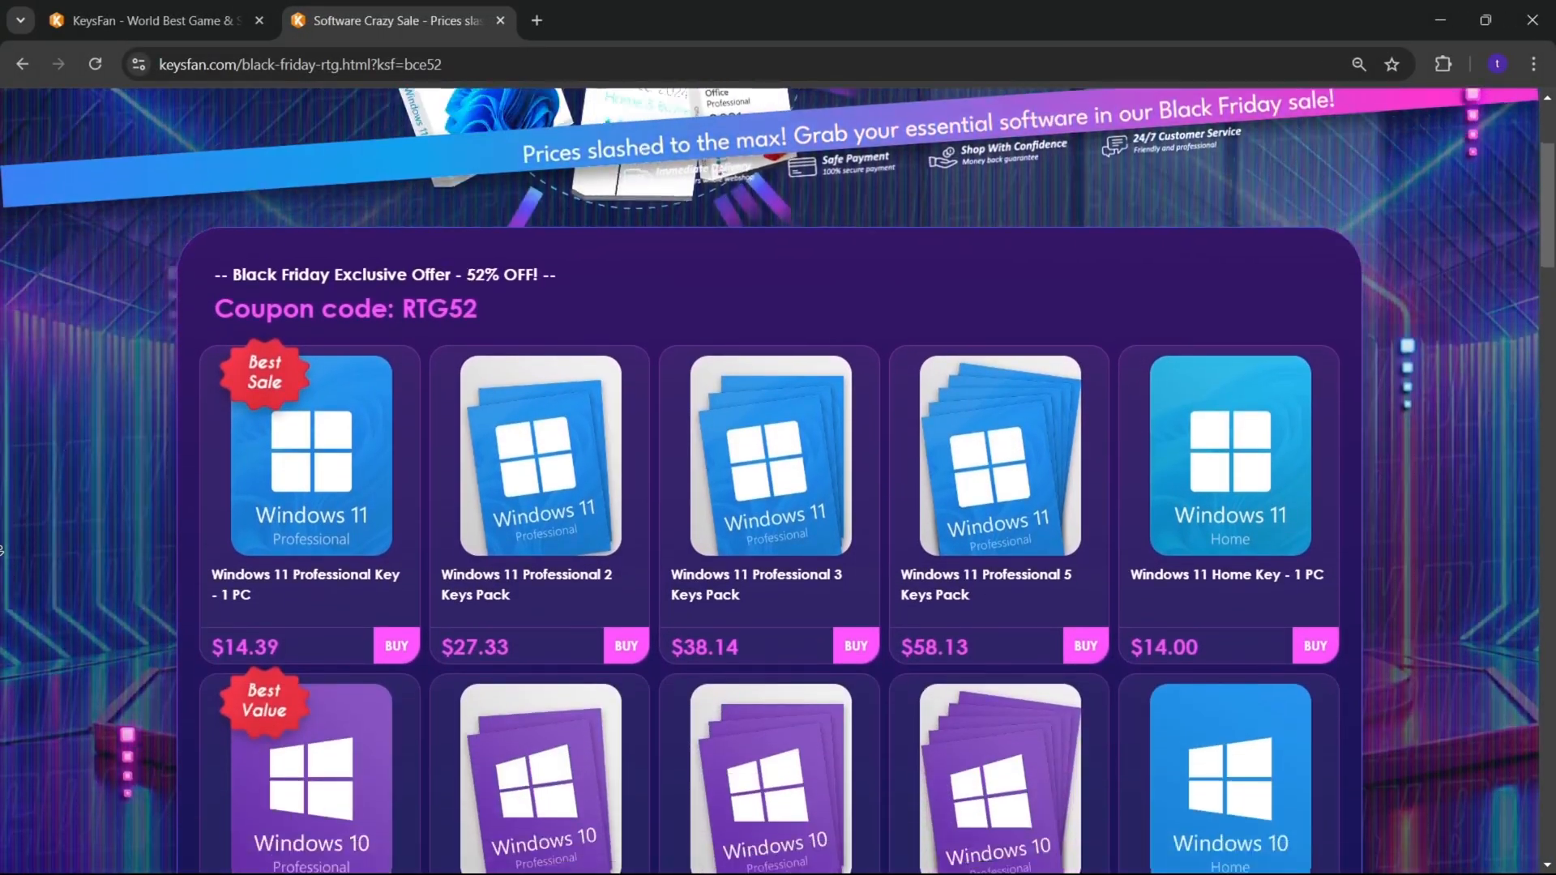
{"action": "scroll", "scroll_direction": "down", "scroll_amount": 3}
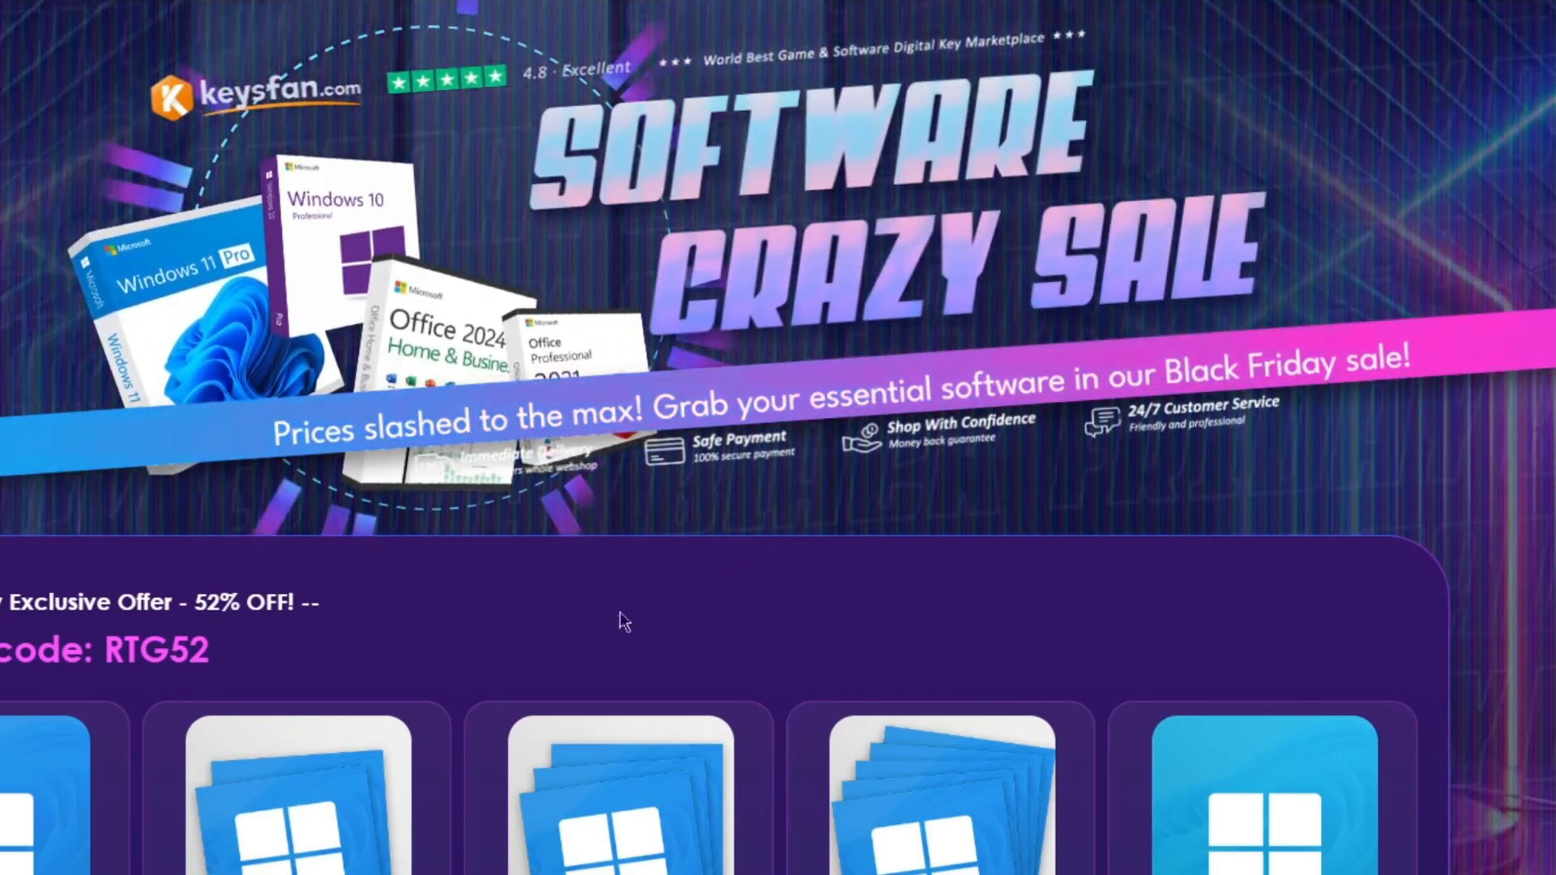
{"action": "scroll", "scroll_direction": "down", "scroll_amount": 3}
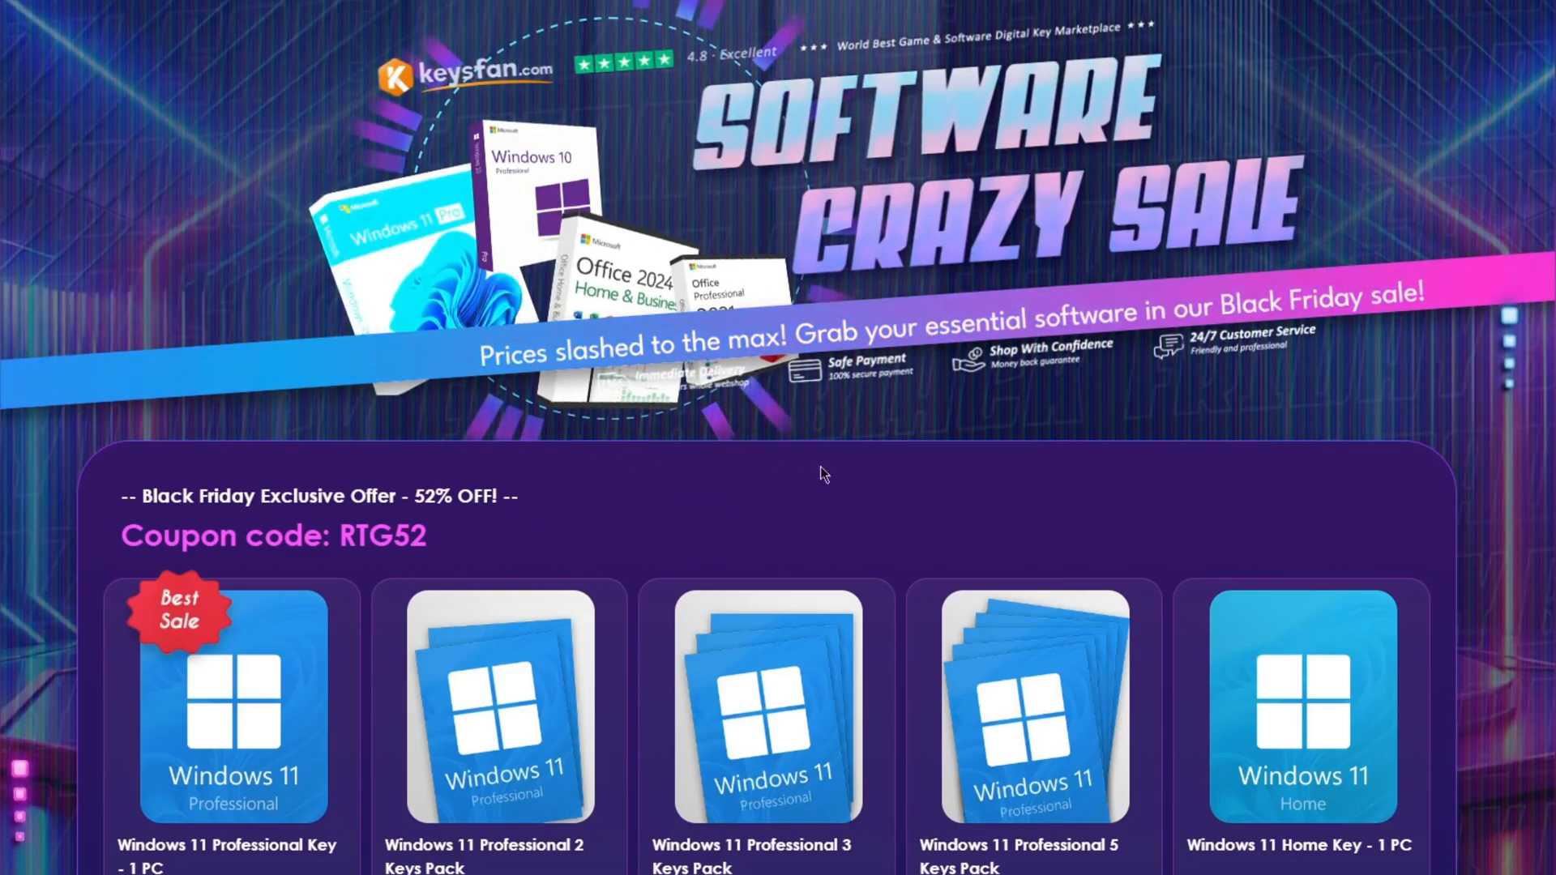
{"action": "mouse_move", "coordinate": [866, 560]}
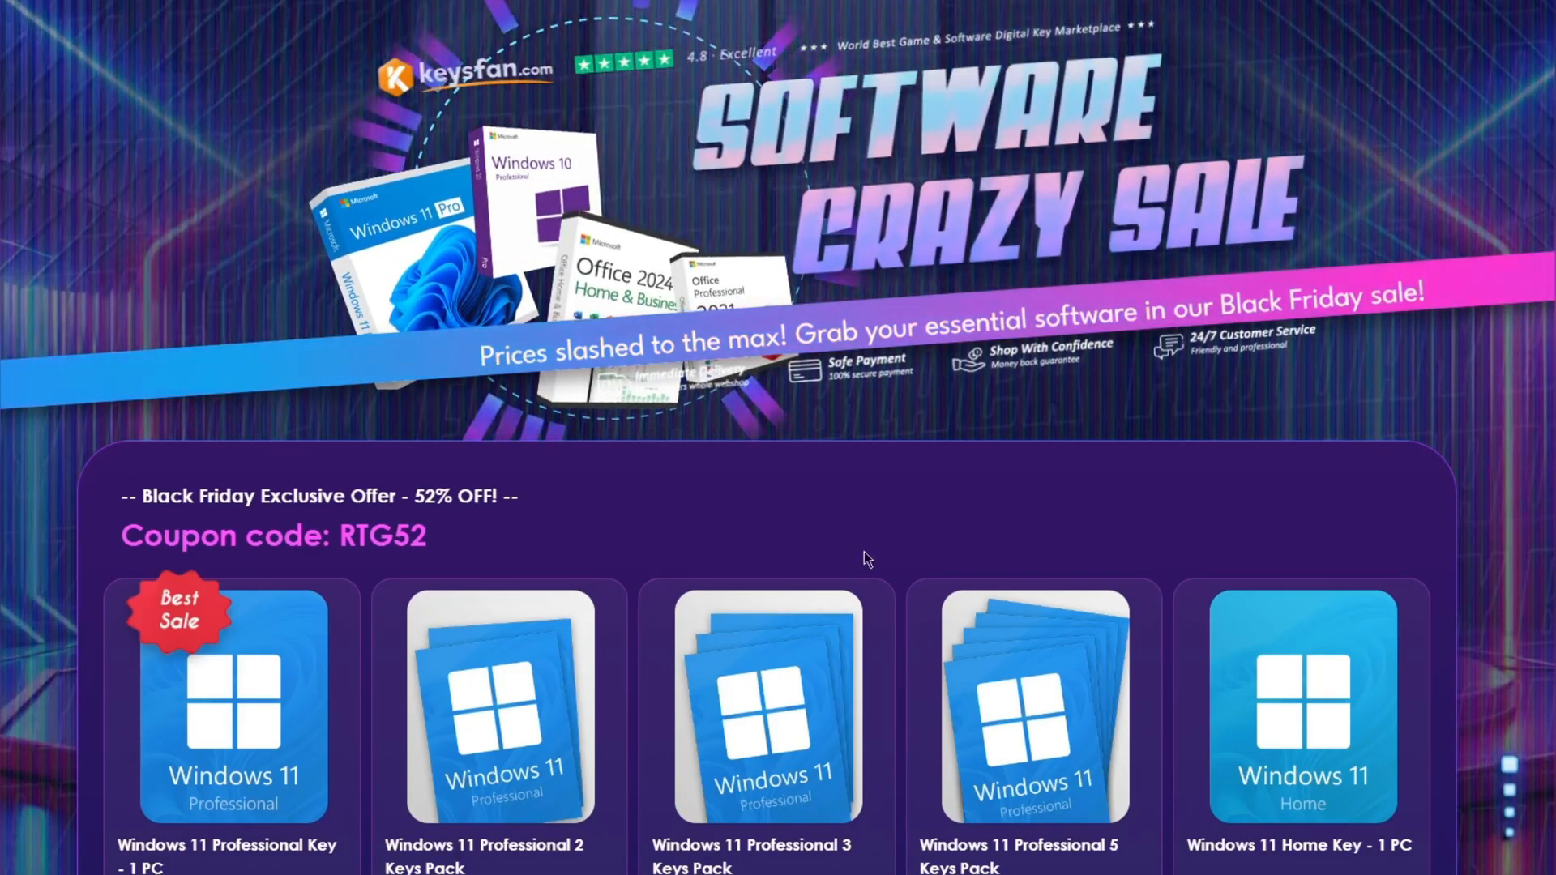
{"action": "scroll", "scroll_direction": "down", "scroll_amount": 3}
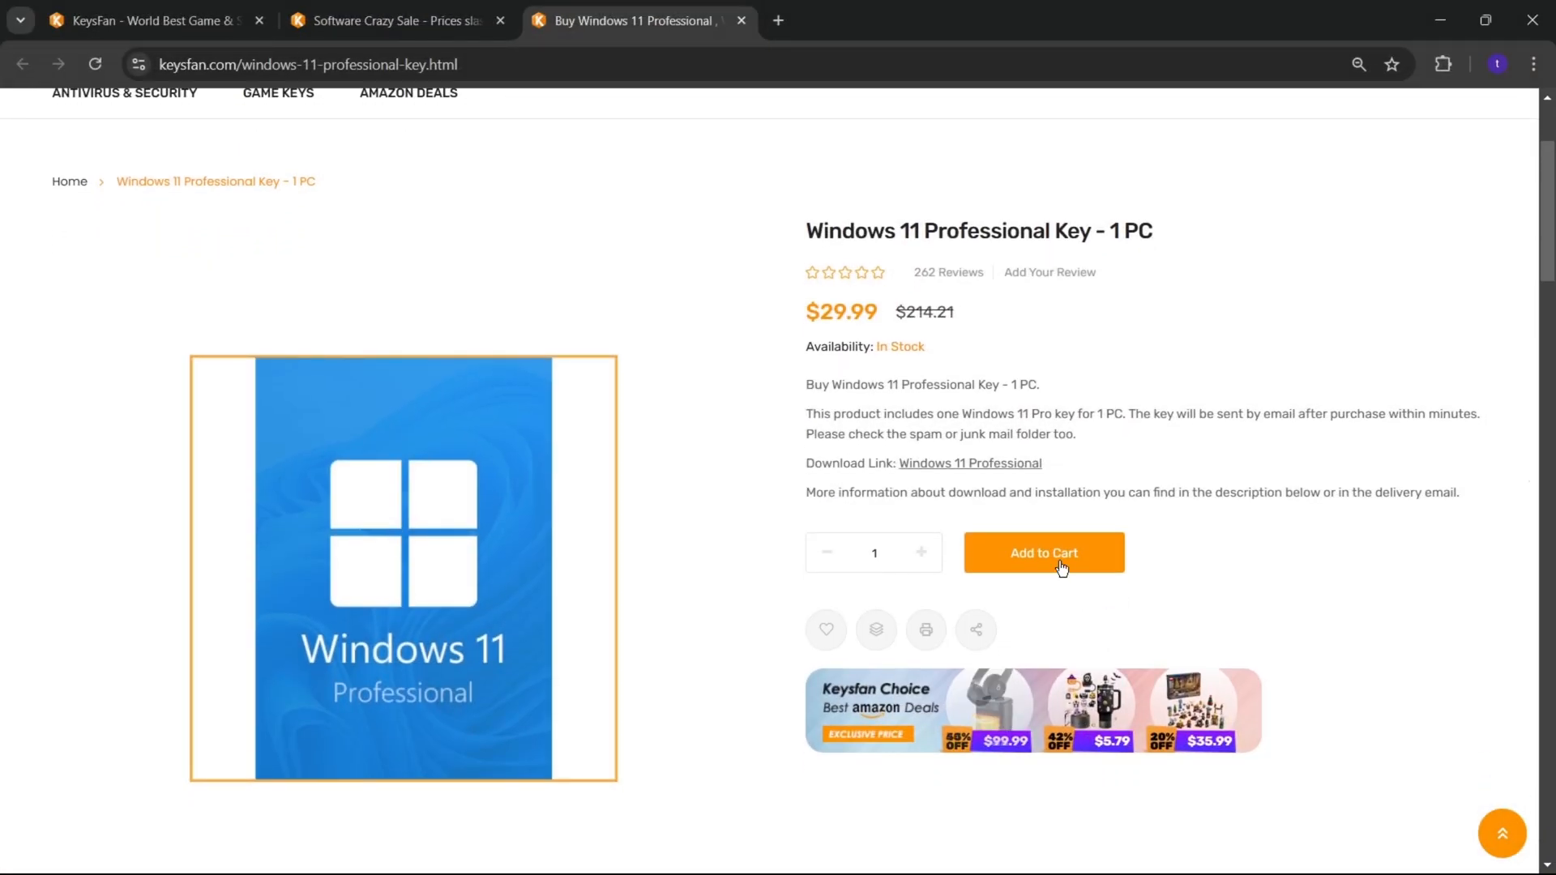
Add the Windows 11 Professional and Office 2021 Professional Plus keys to the cart
{"action": "left_click", "coordinate": [1042, 553]}
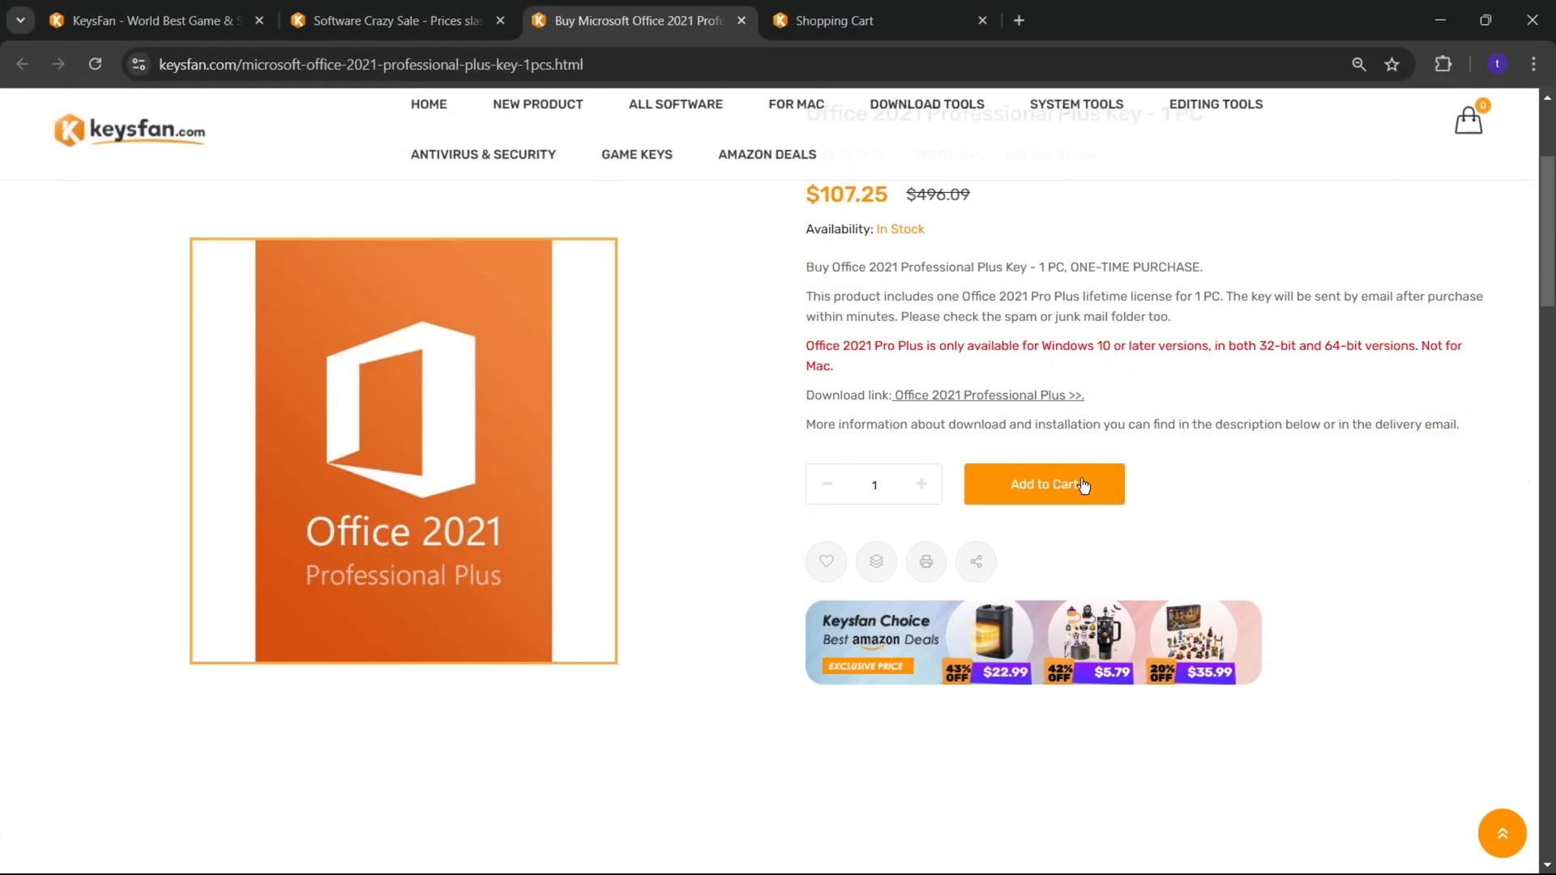
{"action": "left_click", "coordinate": [1043, 484]}
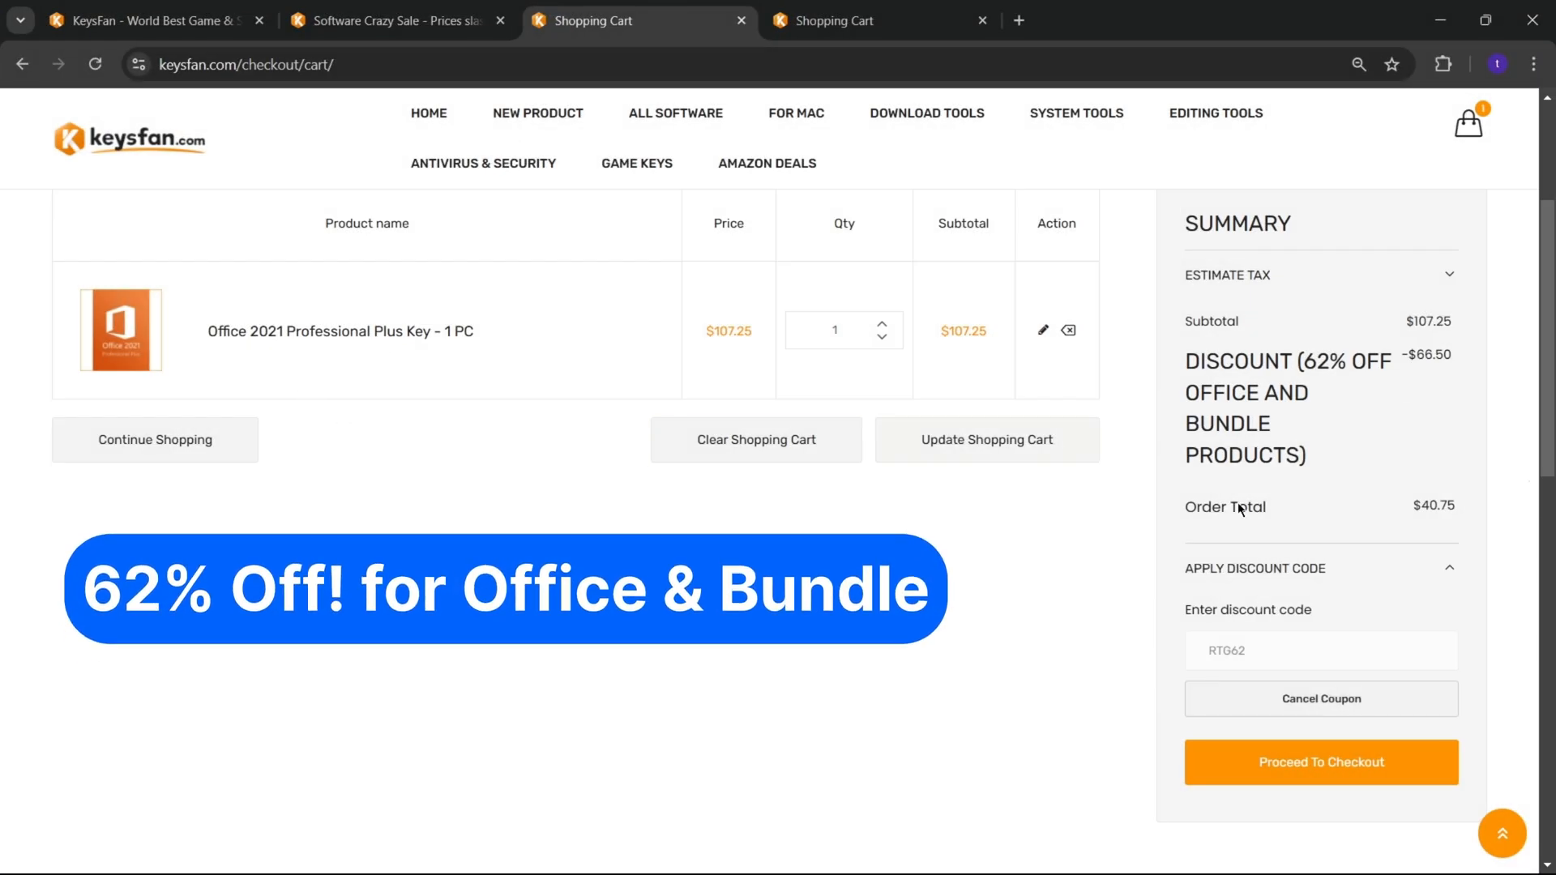
{"action": "left_click", "coordinate": [397, 20]}
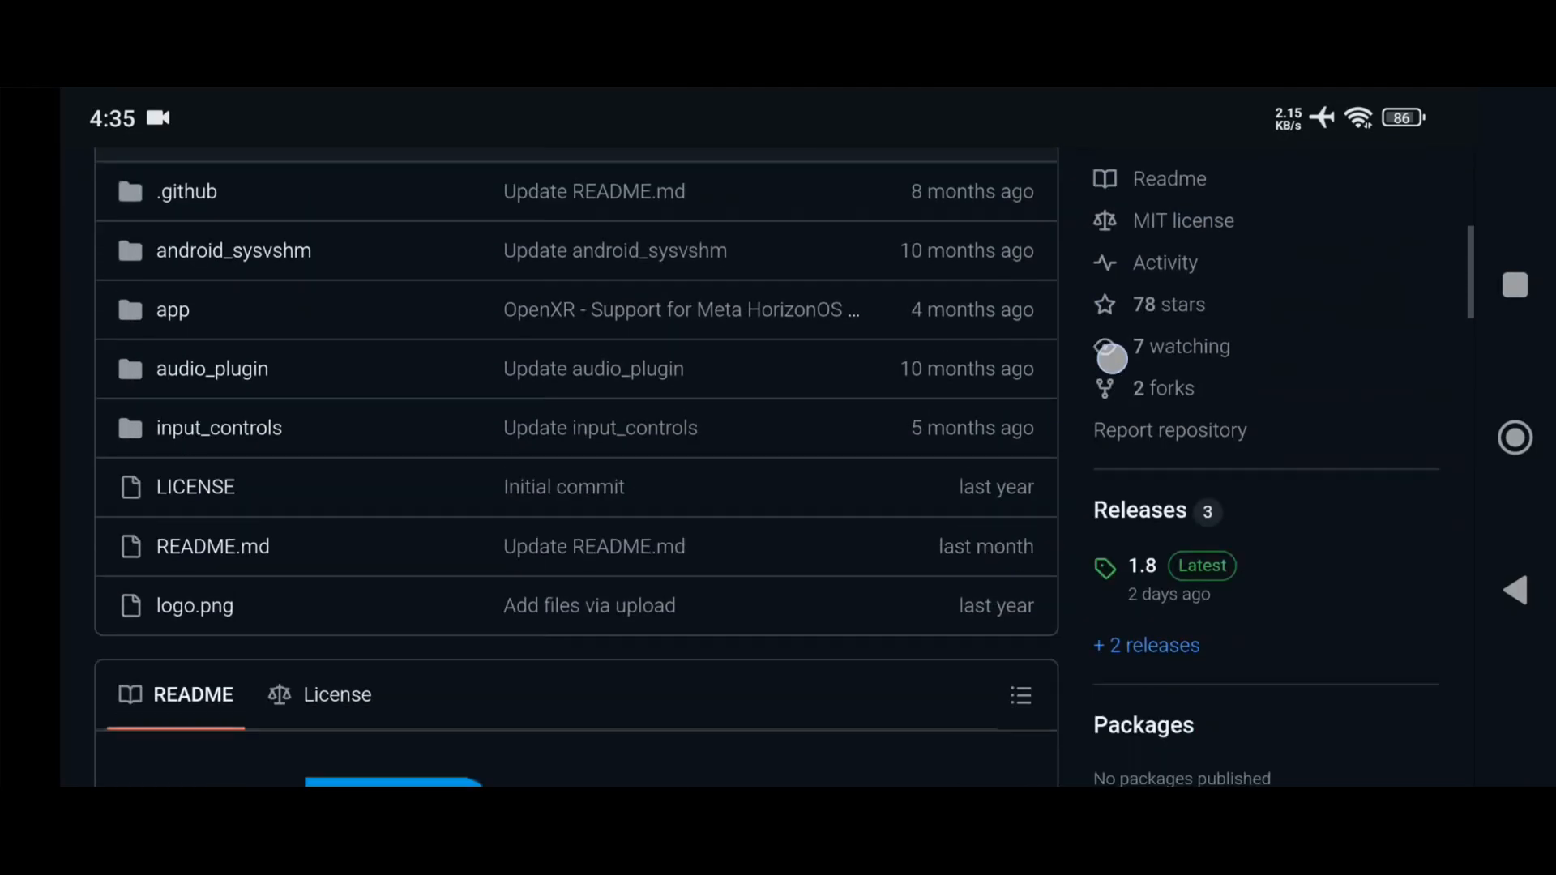
View the WinlatorMali releases and start reading the 1.8 release notes
{"action": "left_click", "coordinate": [1139, 566]}
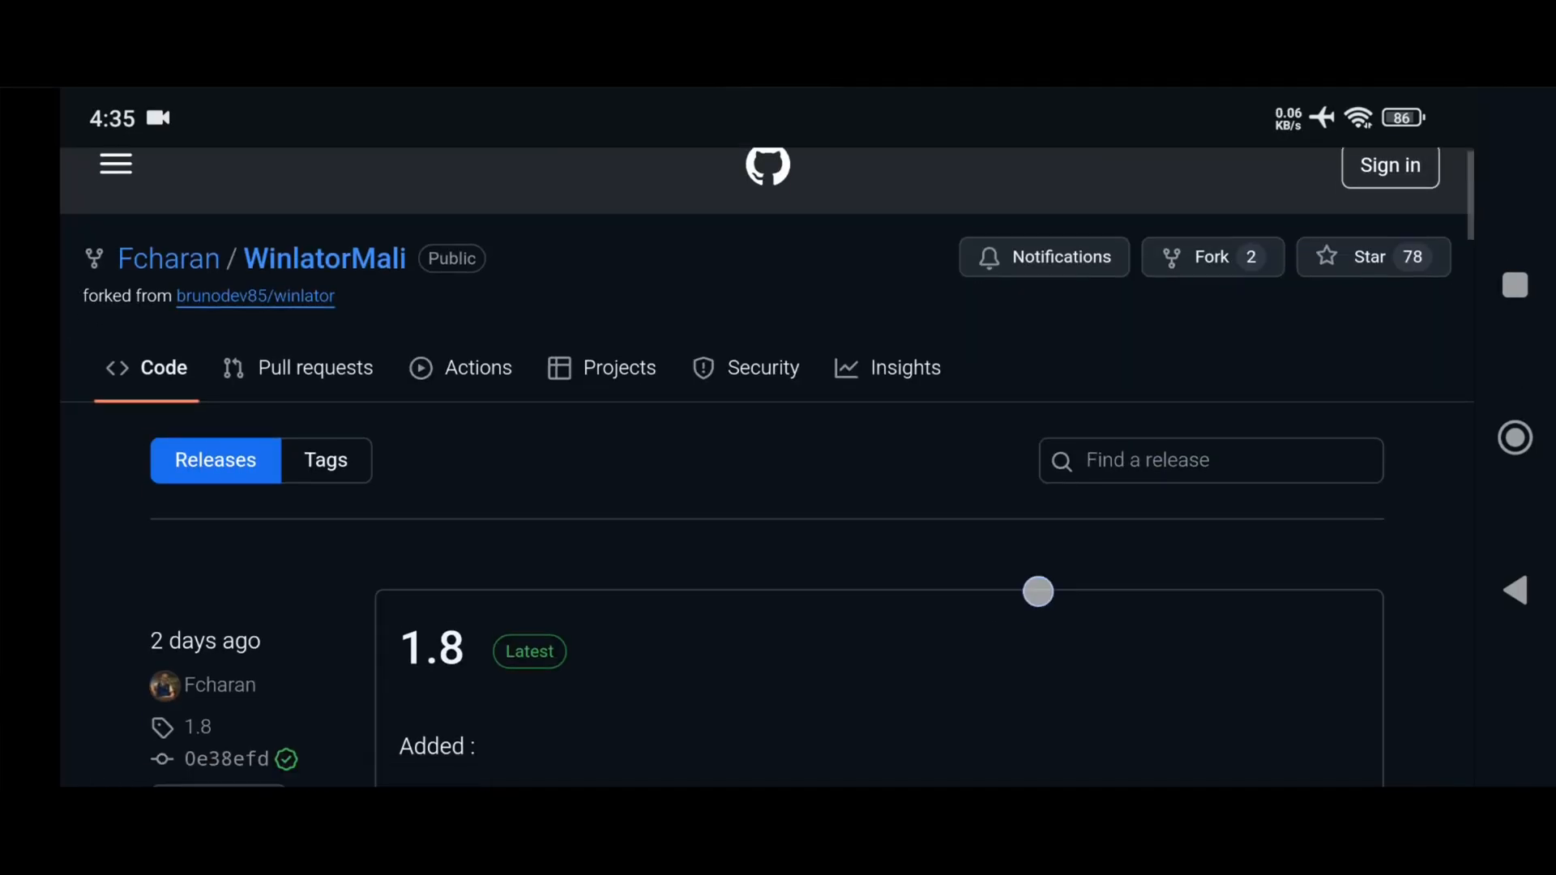
{"action": "scroll", "scroll_direction": "down", "scroll_amount": 3}
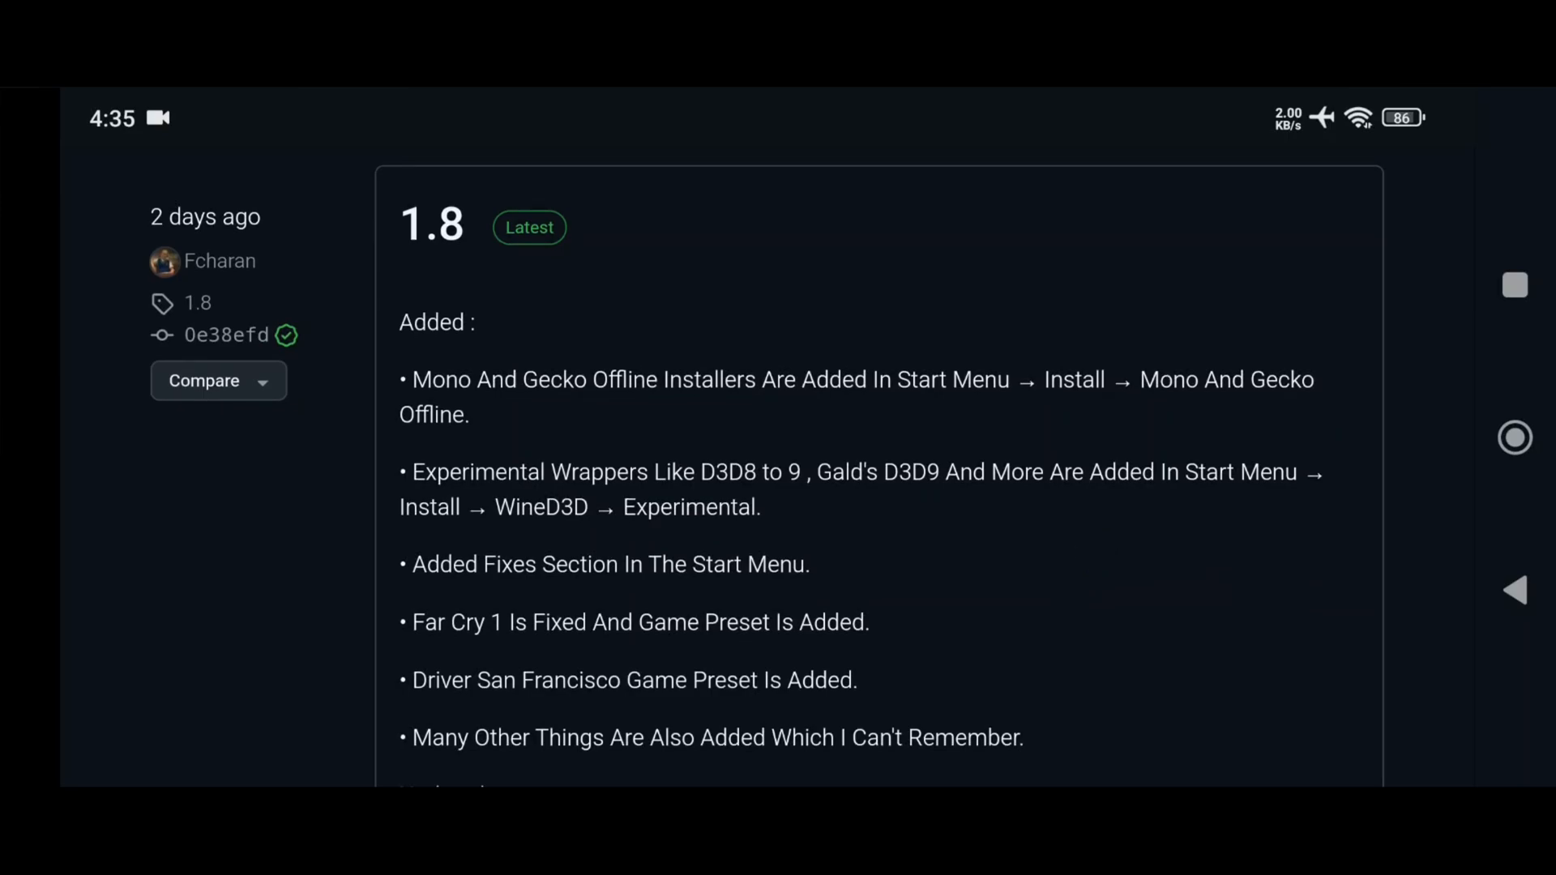
{"action": "left_click_drag", "start_coordinate": [412, 396], "coordinate": [763, 396]}
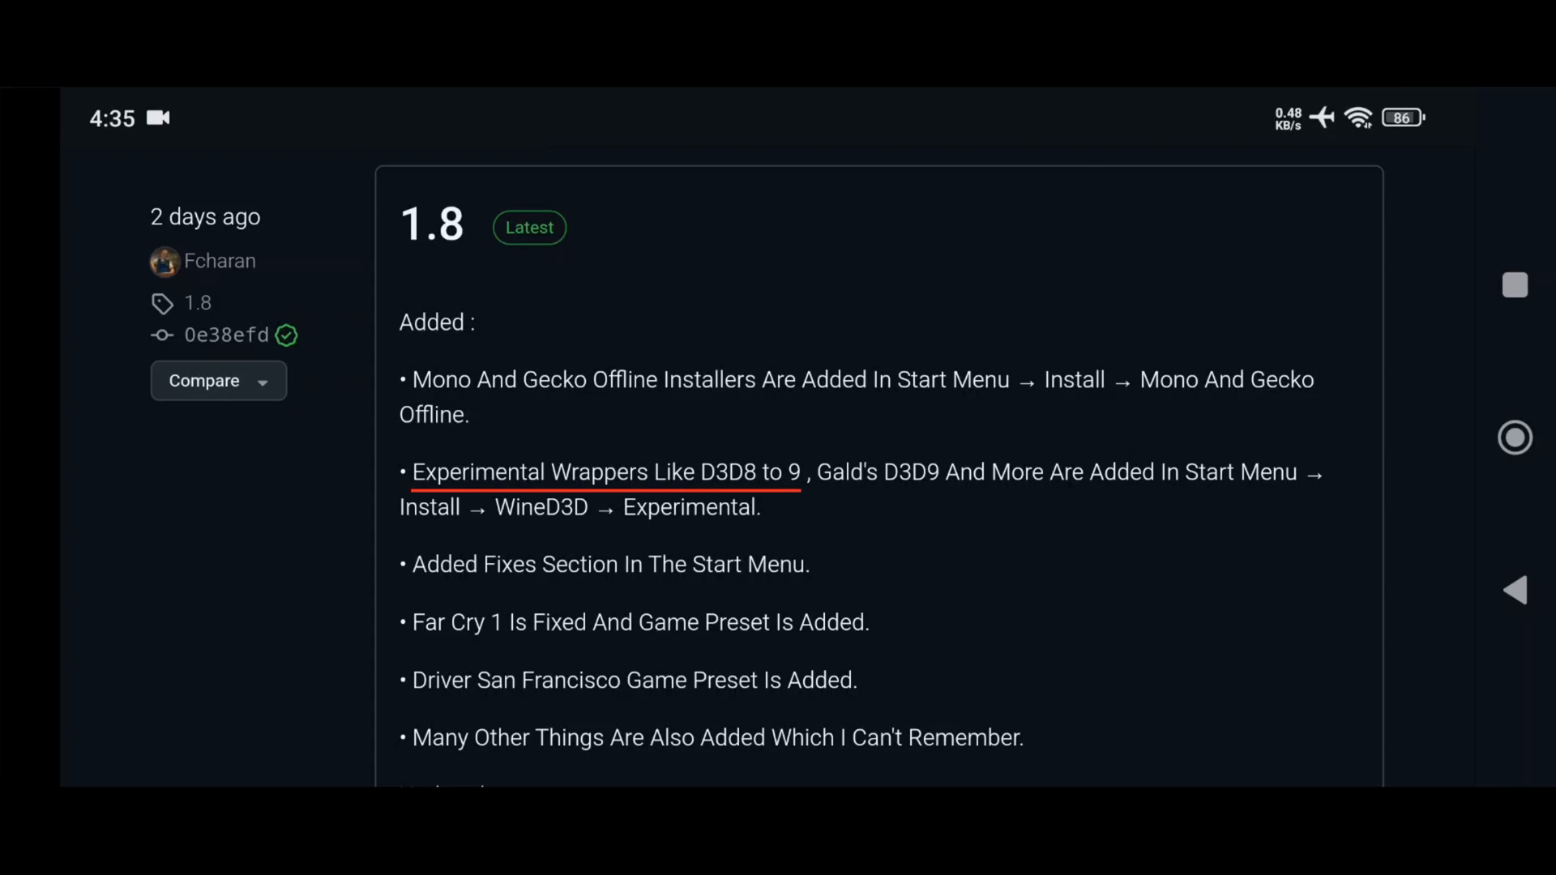
{"action": "scroll", "scroll_direction": "down", "scroll_amount": 3}
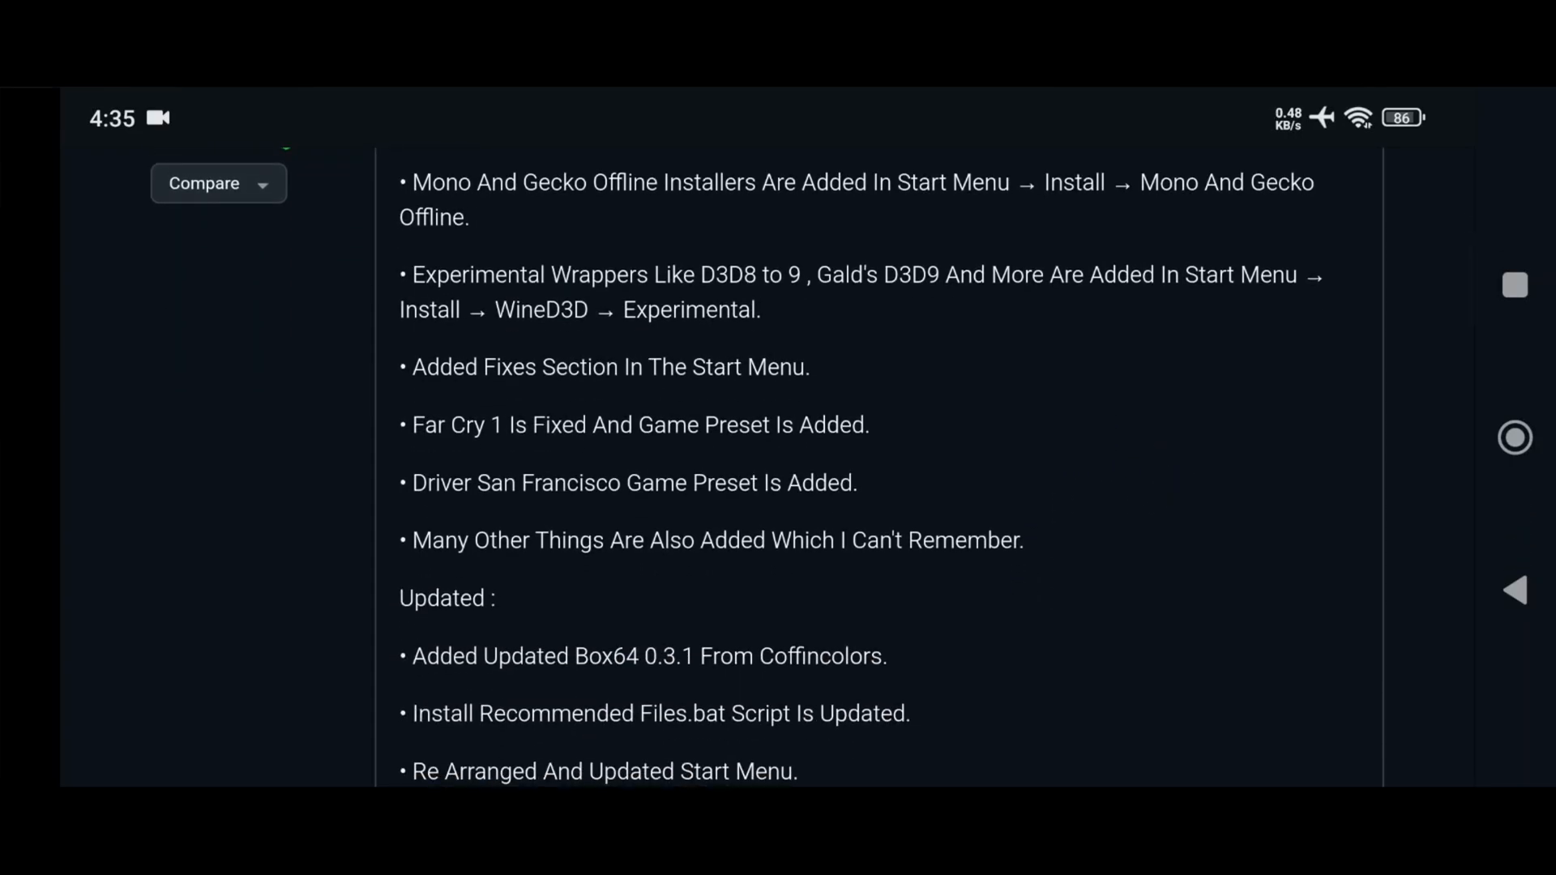
Read the rest of the 1.8 release notes down to the Assets section
{"action": "left_click_drag", "start_coordinate": [415, 424], "coordinate": [856, 483]}
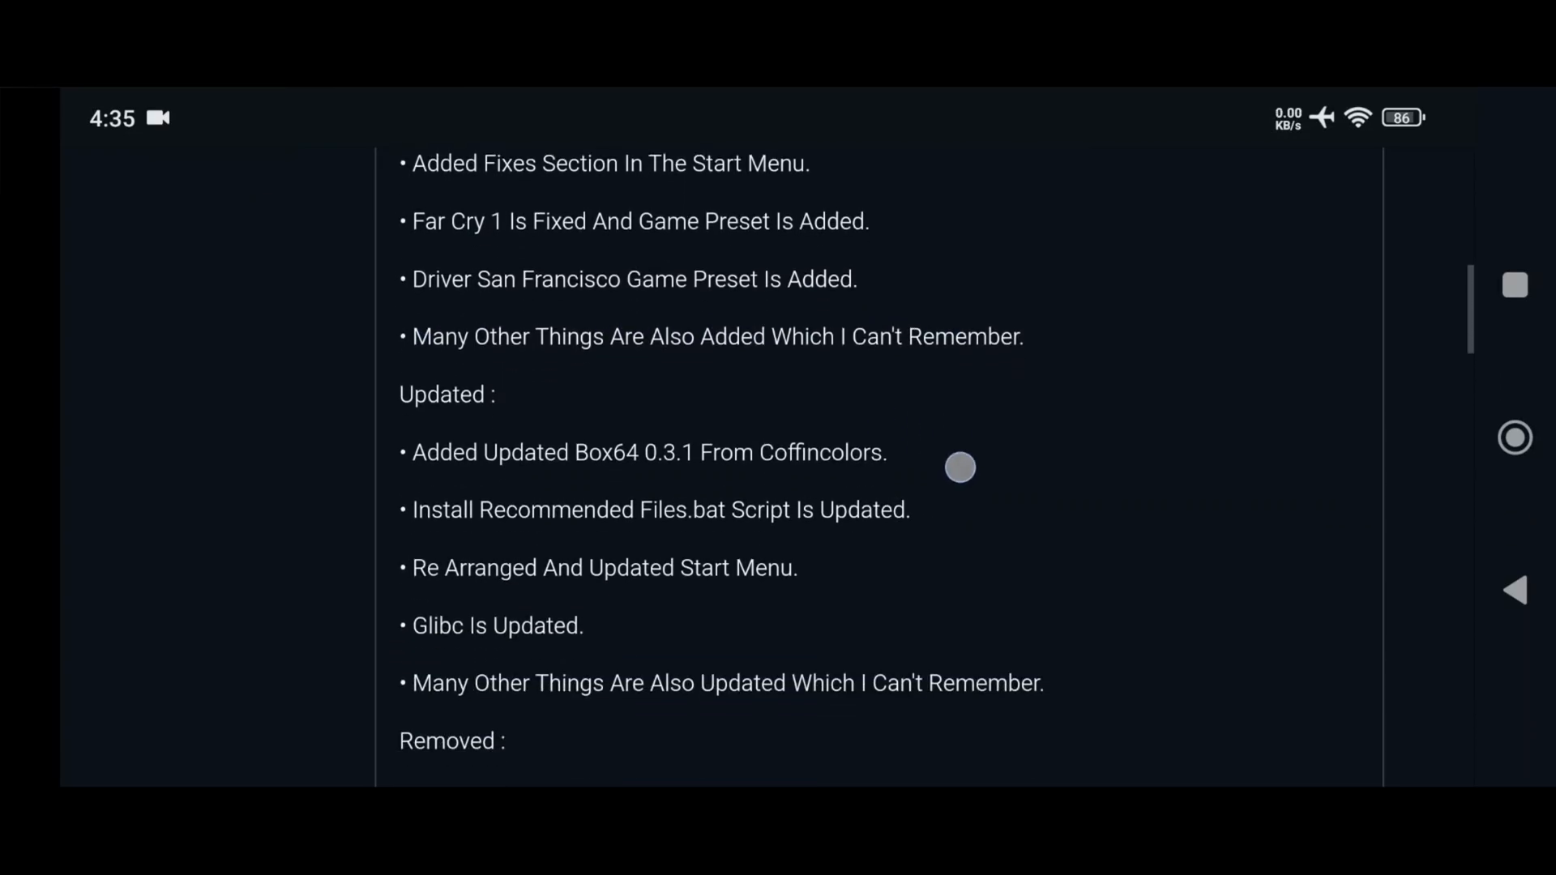
{"action": "scroll", "scroll_direction": "down", "scroll_amount": 3}
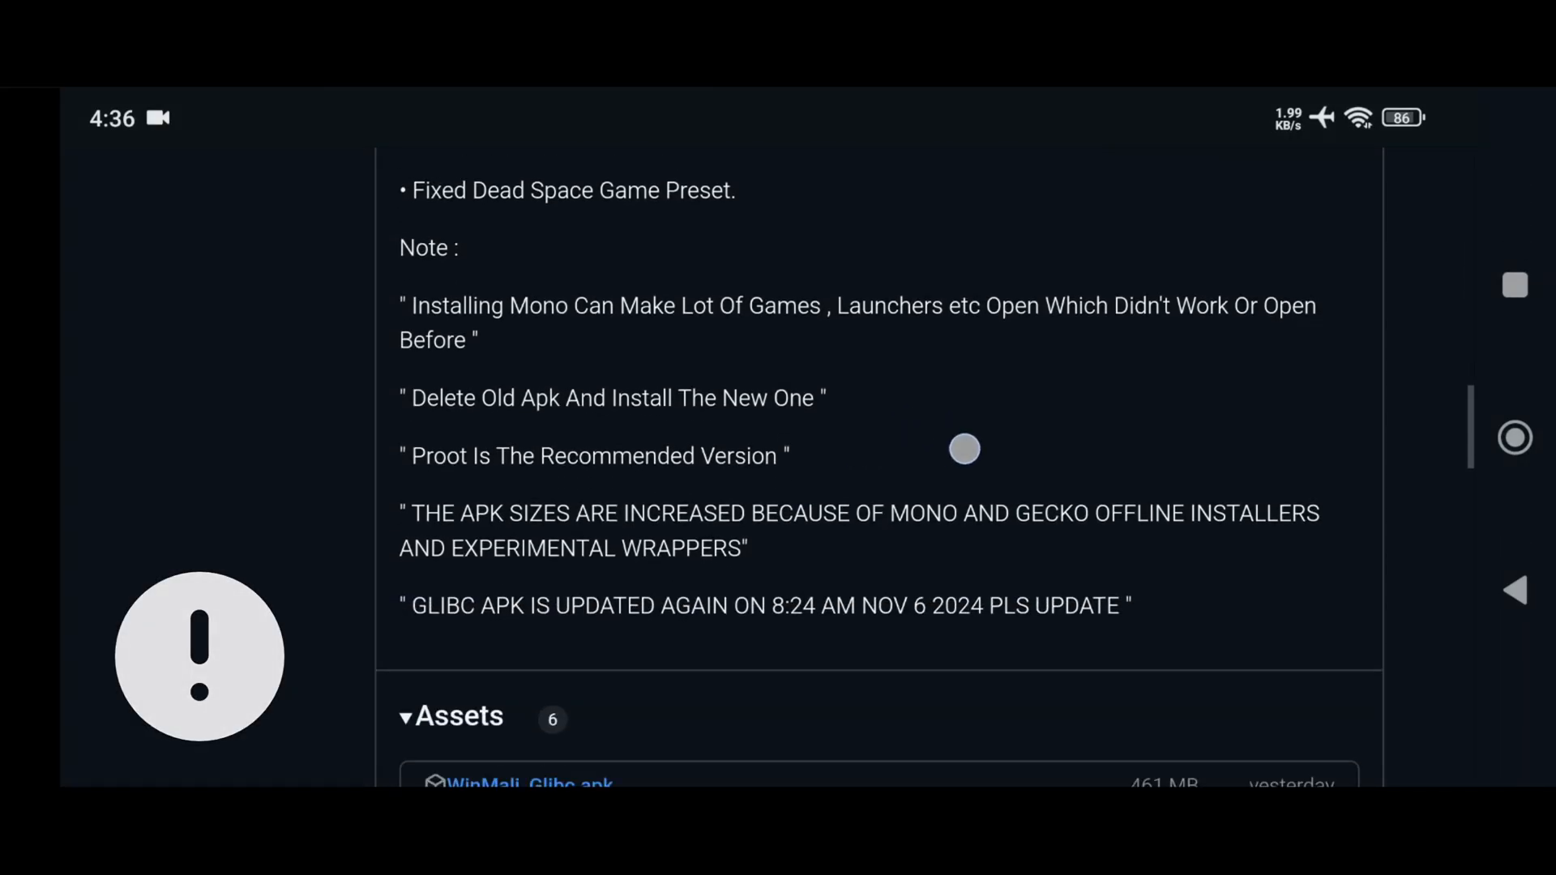
{"action": "scroll", "scroll_direction": "down", "scroll_amount": 3}
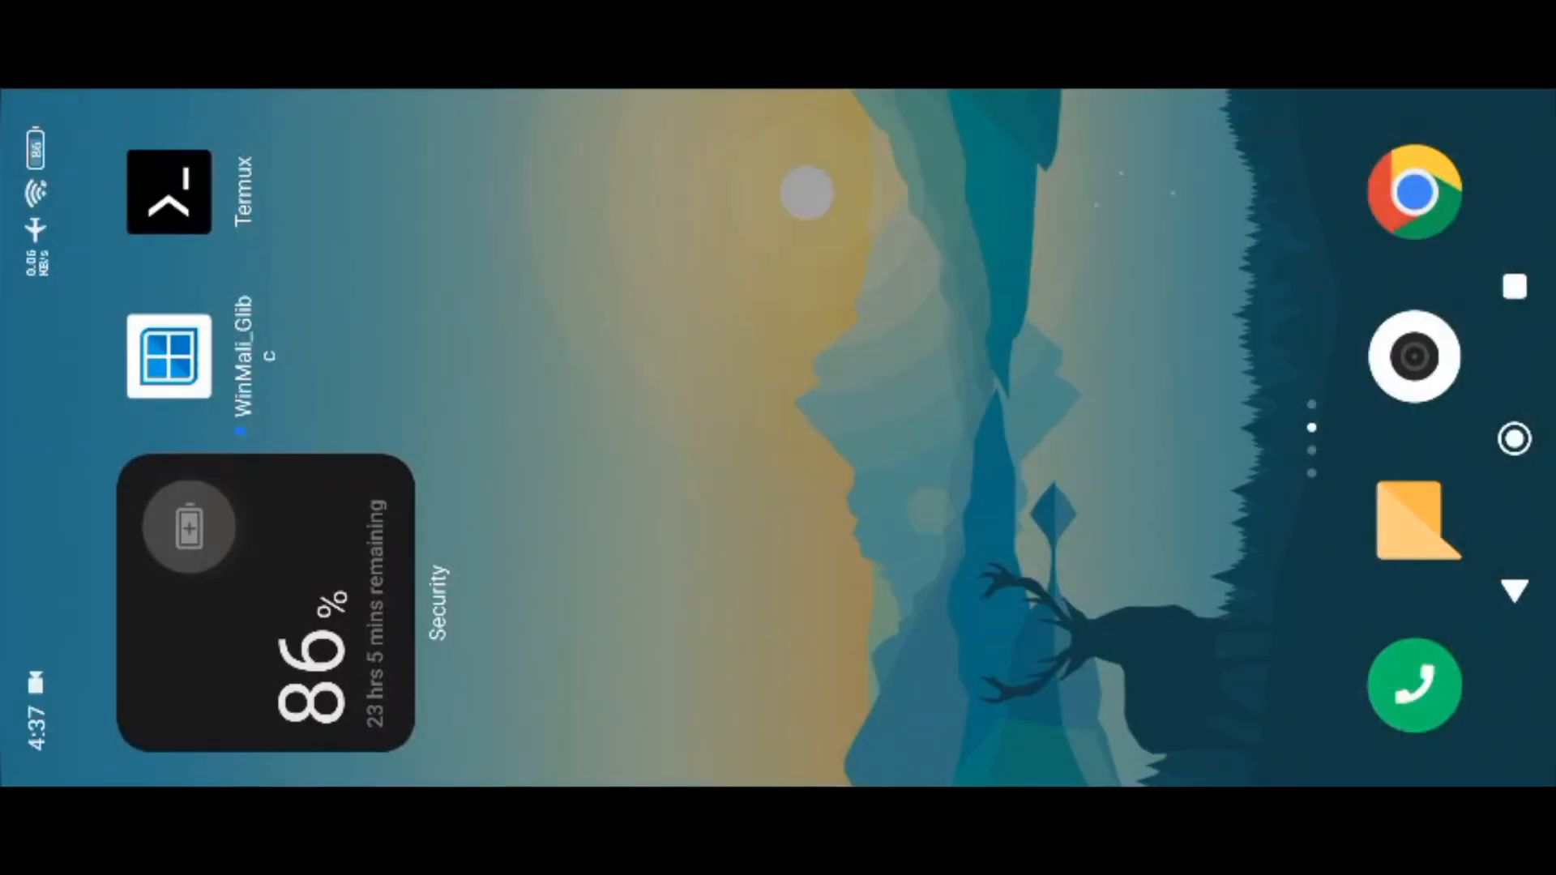
Launch WinMali_Glibc from the home screen into its Settings screen
{"action": "left_click", "coordinate": [169, 356]}
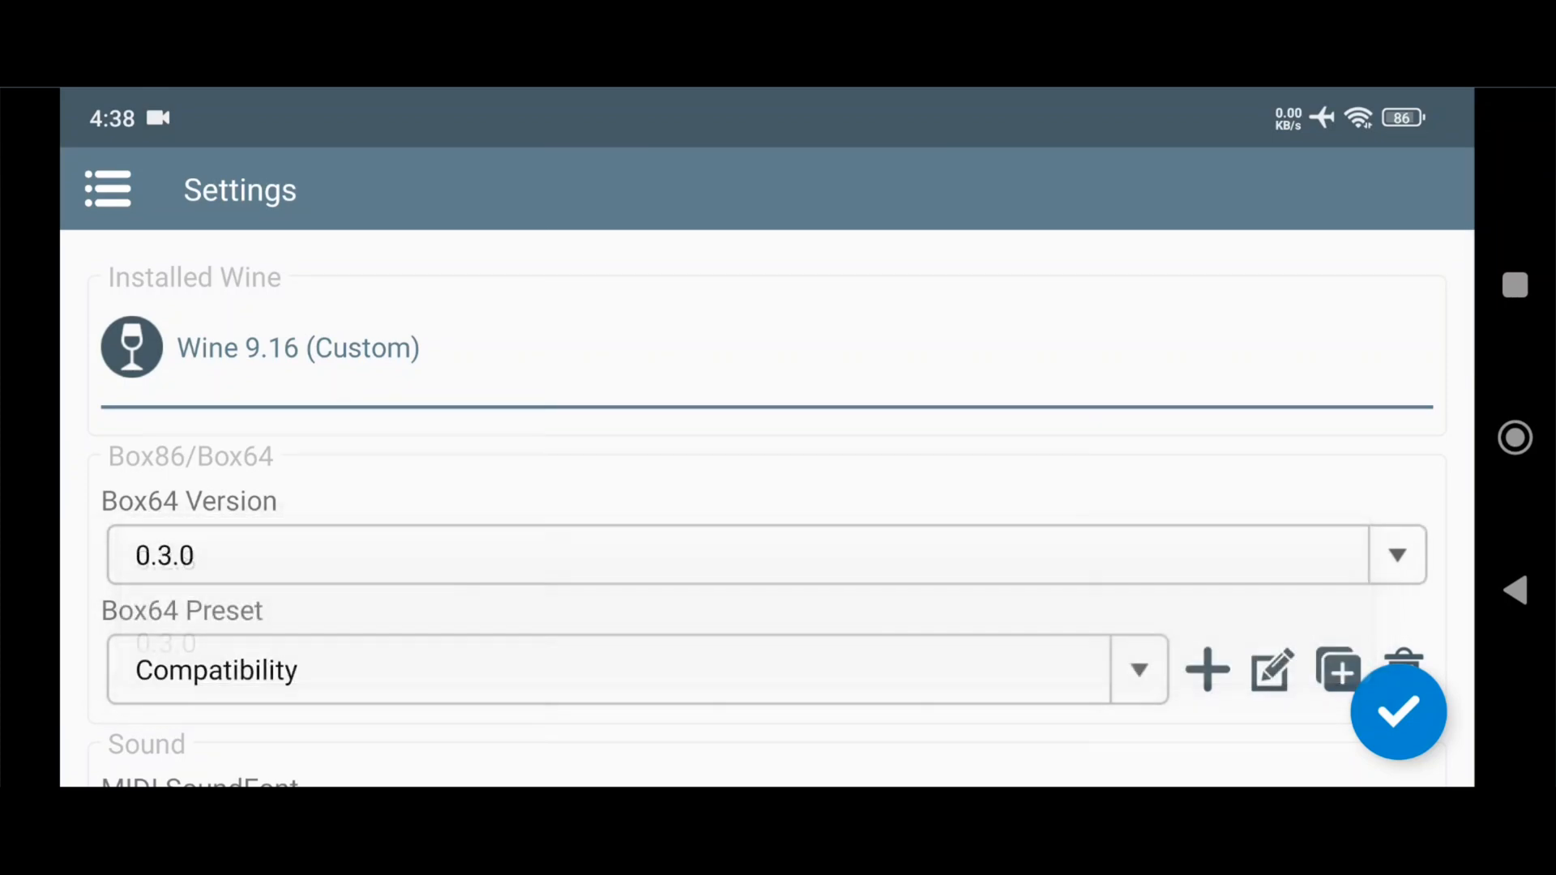
Show the Containers list, which has no containers yet
{"action": "left_click", "coordinate": [1138, 670]}
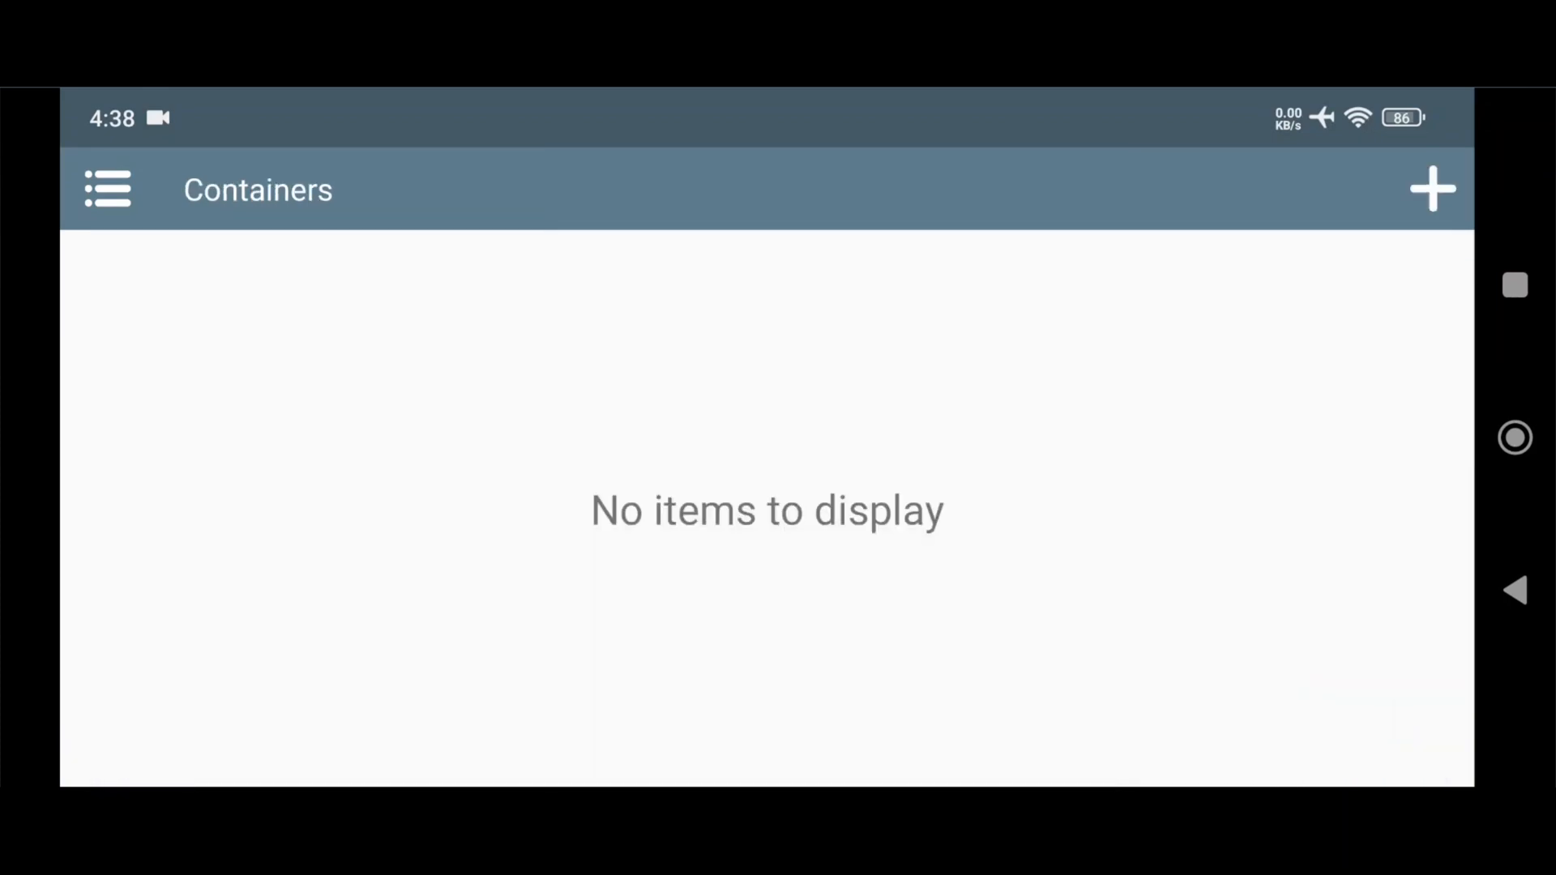
Create a new container with 800x600 screen size and Mesa/WINEESYNC environment variables set
{"action": "left_click", "coordinate": [1431, 188]}
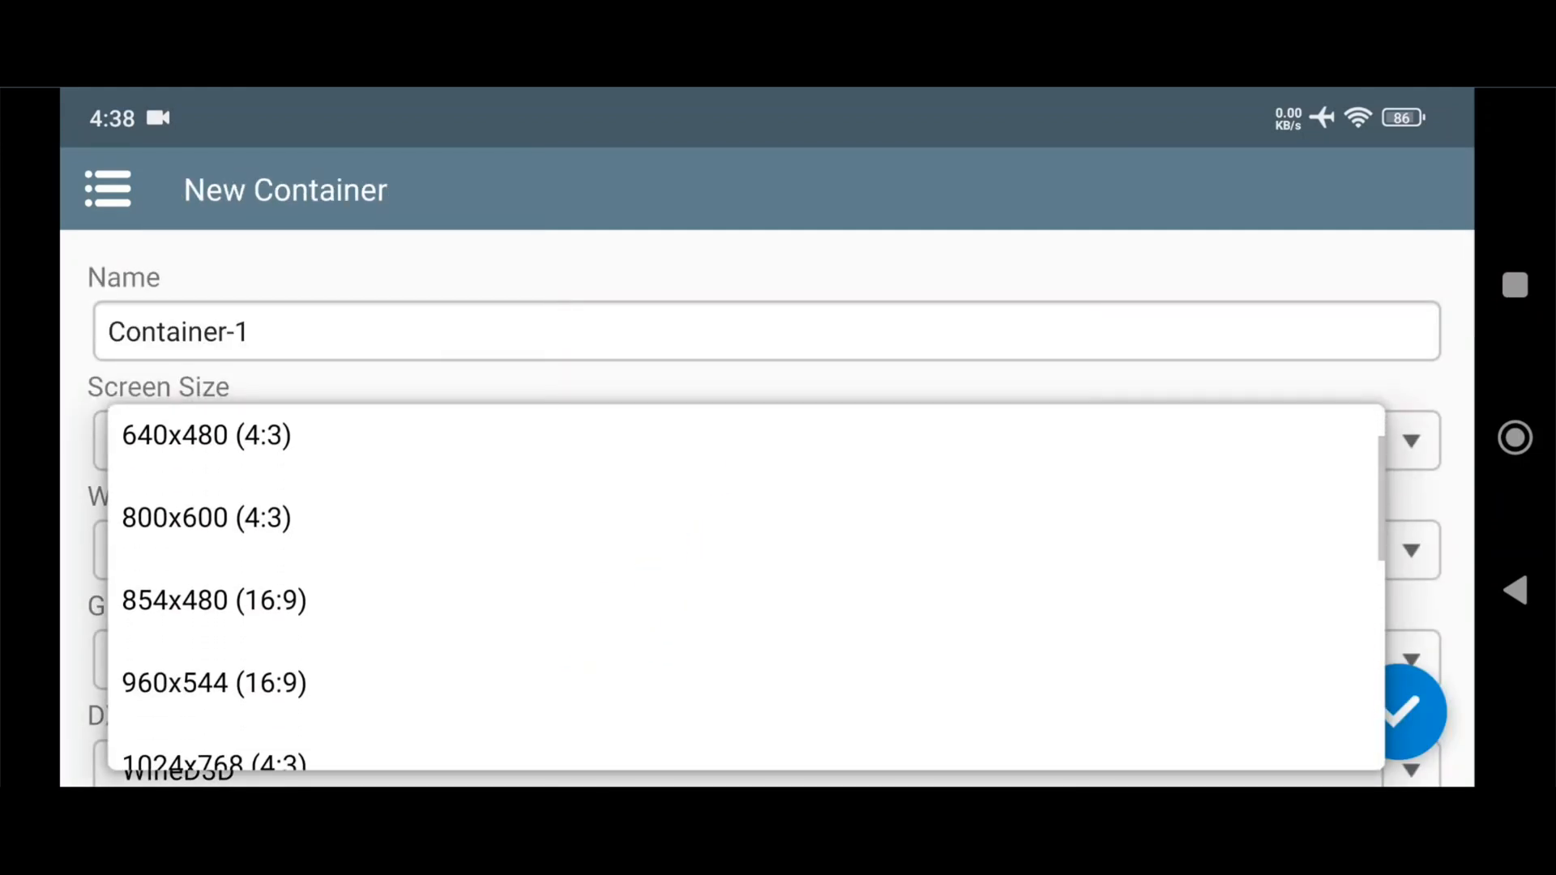
{"action": "left_click", "coordinate": [205, 517]}
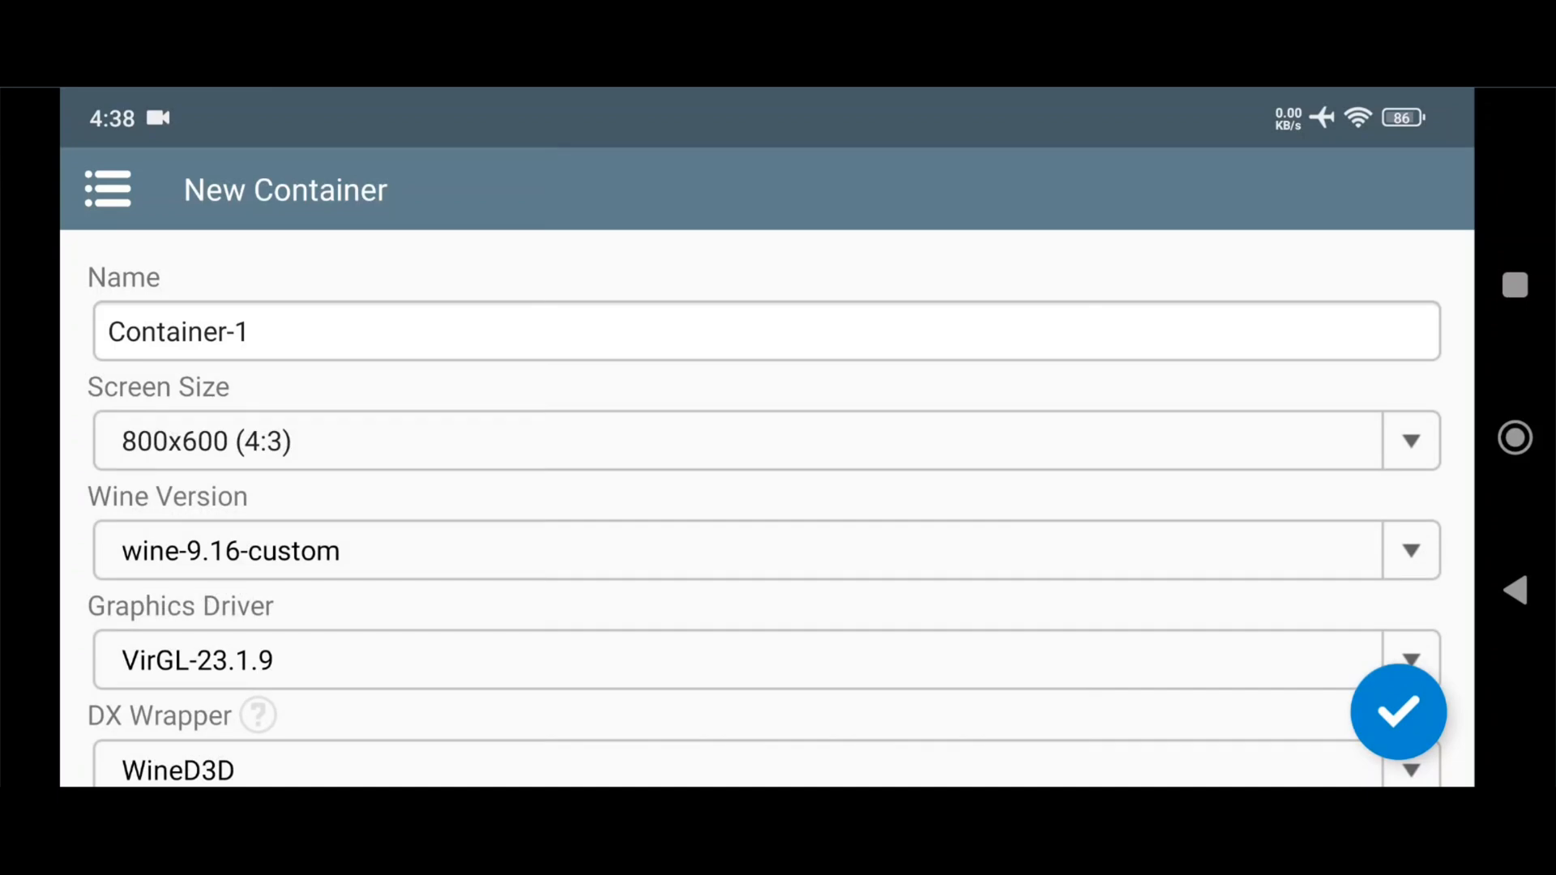
{"action": "scroll", "scroll_direction": "down", "scroll_amount": 3}
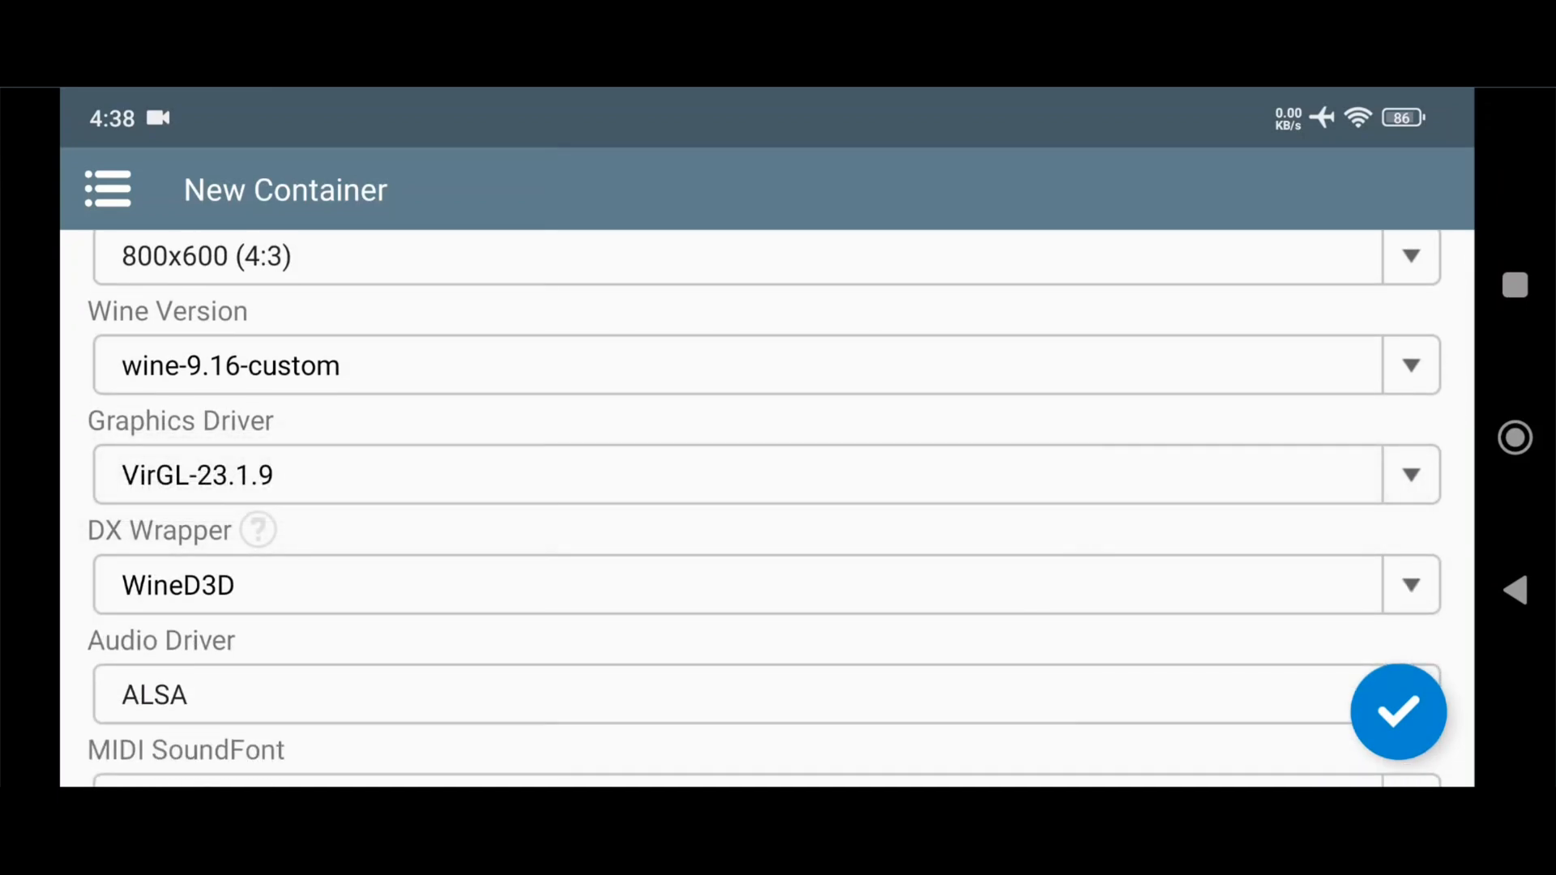
{"action": "scroll", "scroll_direction": "down", "scroll_amount": 3}
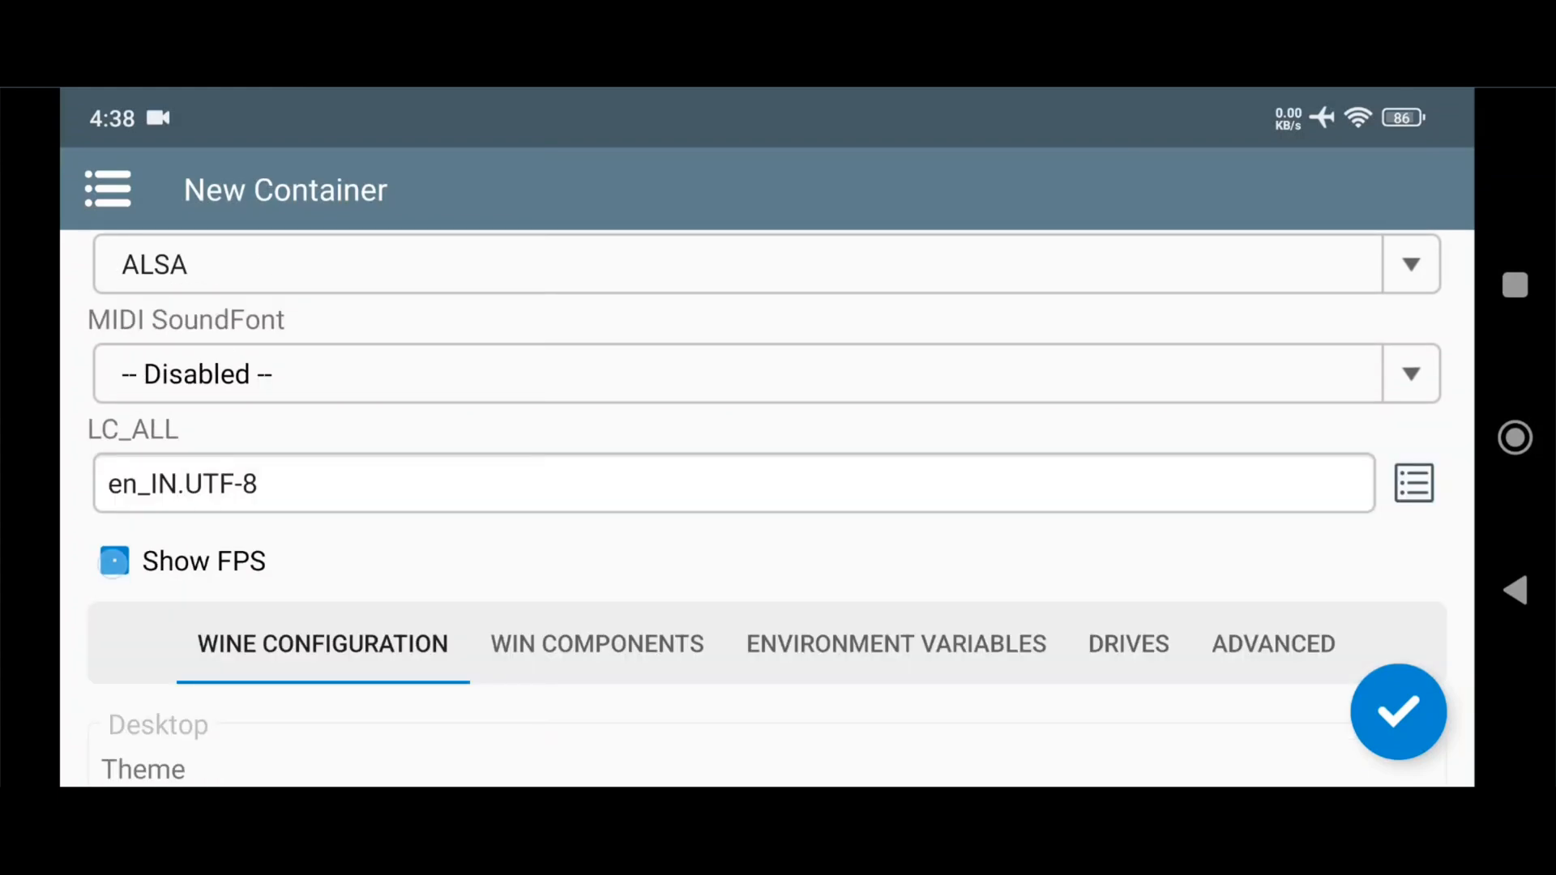
{"action": "scroll", "scroll_direction": "down", "scroll_amount": 3}
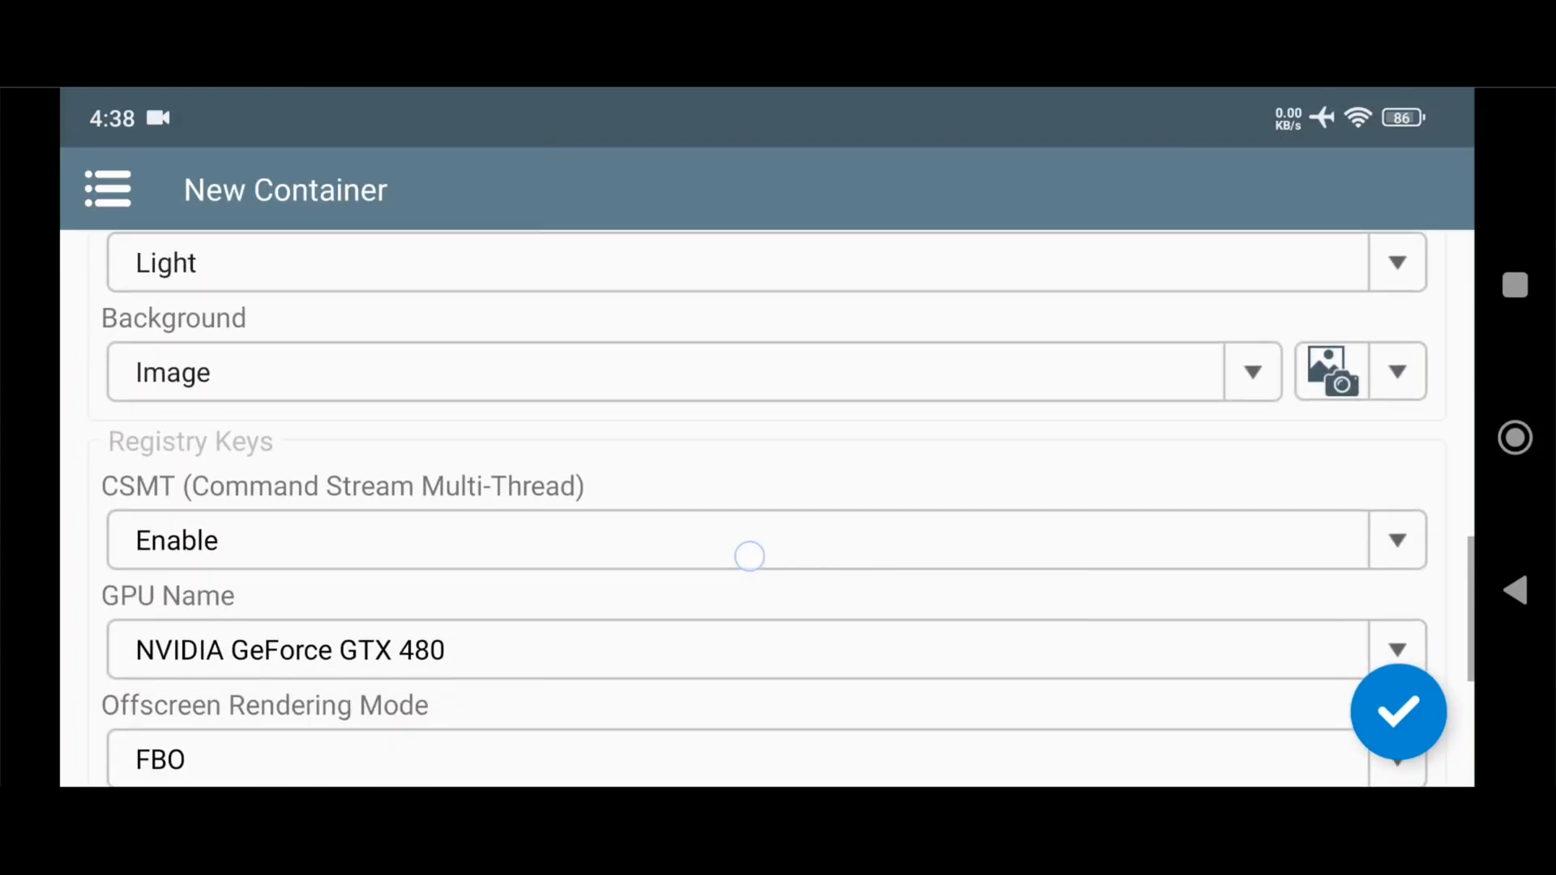
{"action": "scroll", "scroll_direction": "down", "scroll_amount": 3}
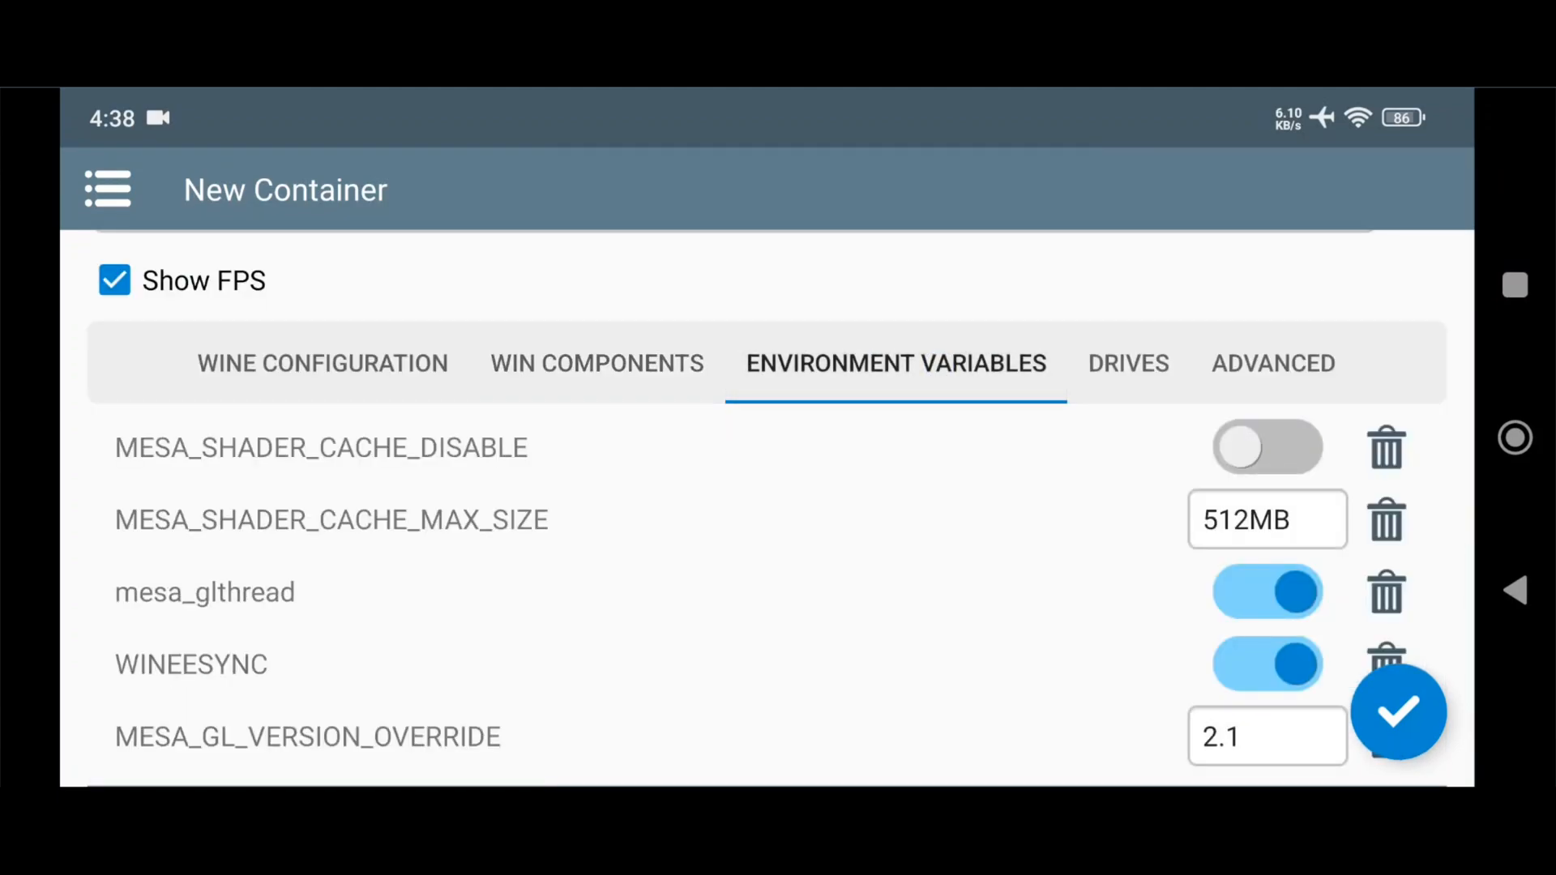
{"action": "left_click", "coordinate": [1267, 736]}
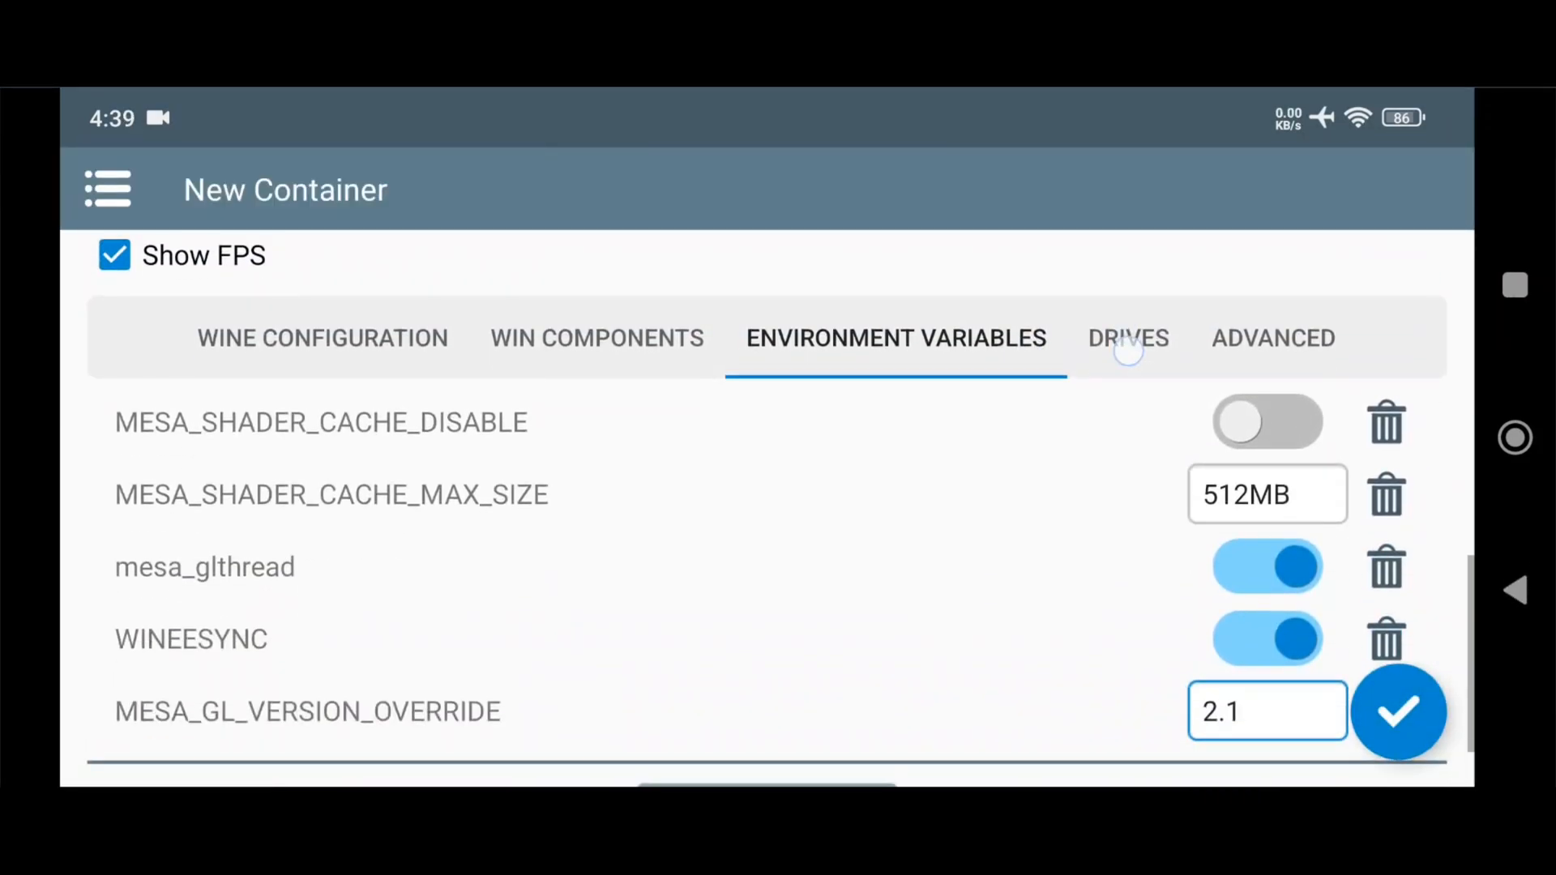
Choose the Box64 Performance preset in Advanced settings and save Container-1
{"action": "left_click", "coordinate": [1275, 337]}
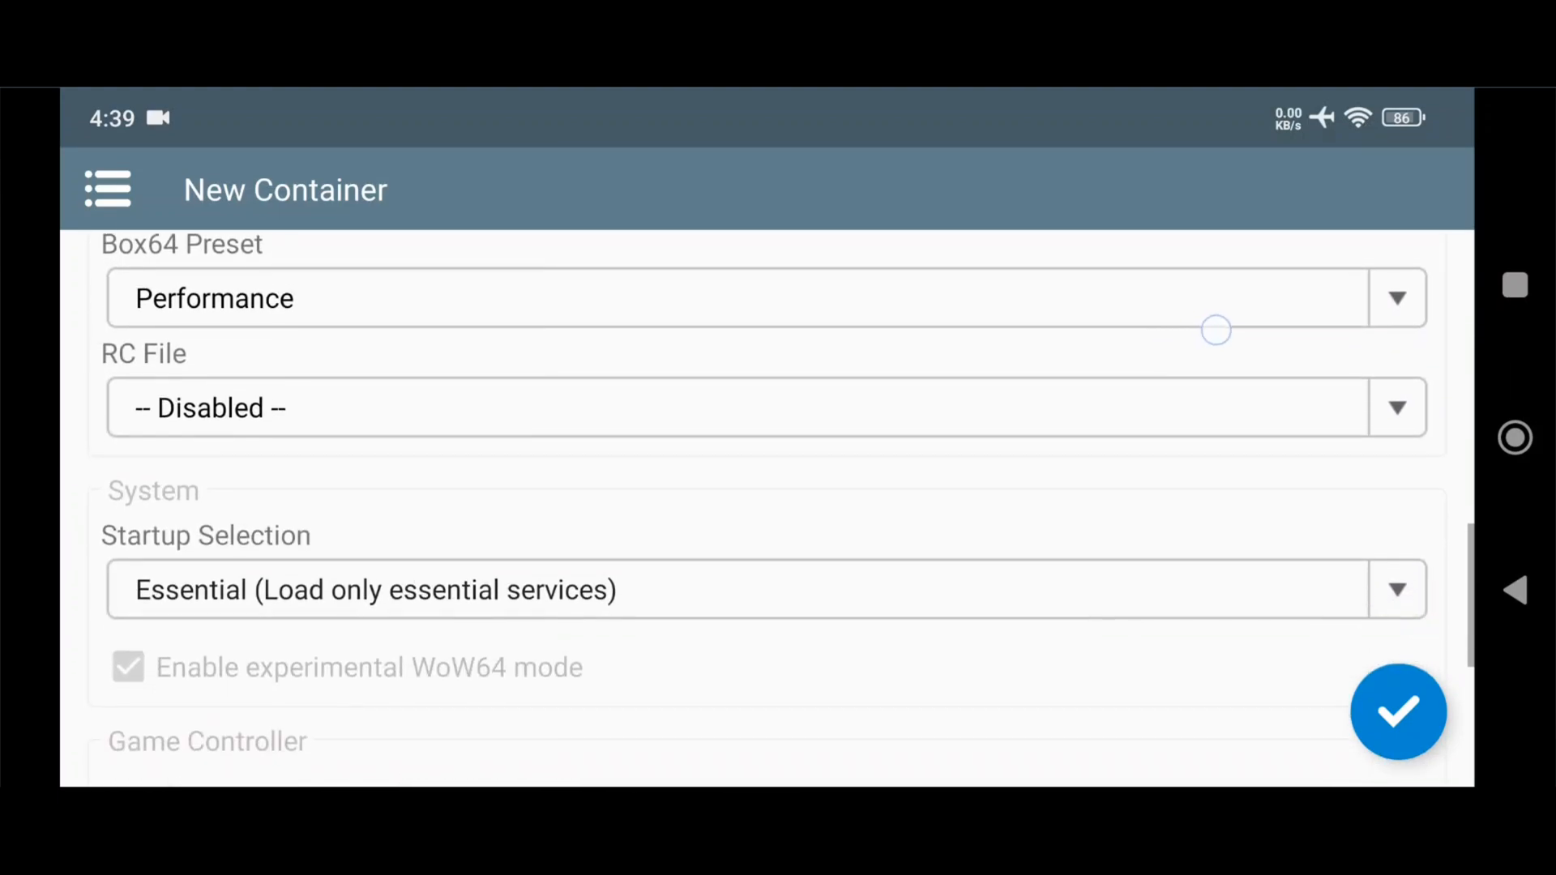
{"action": "left_click", "coordinate": [754, 588]}
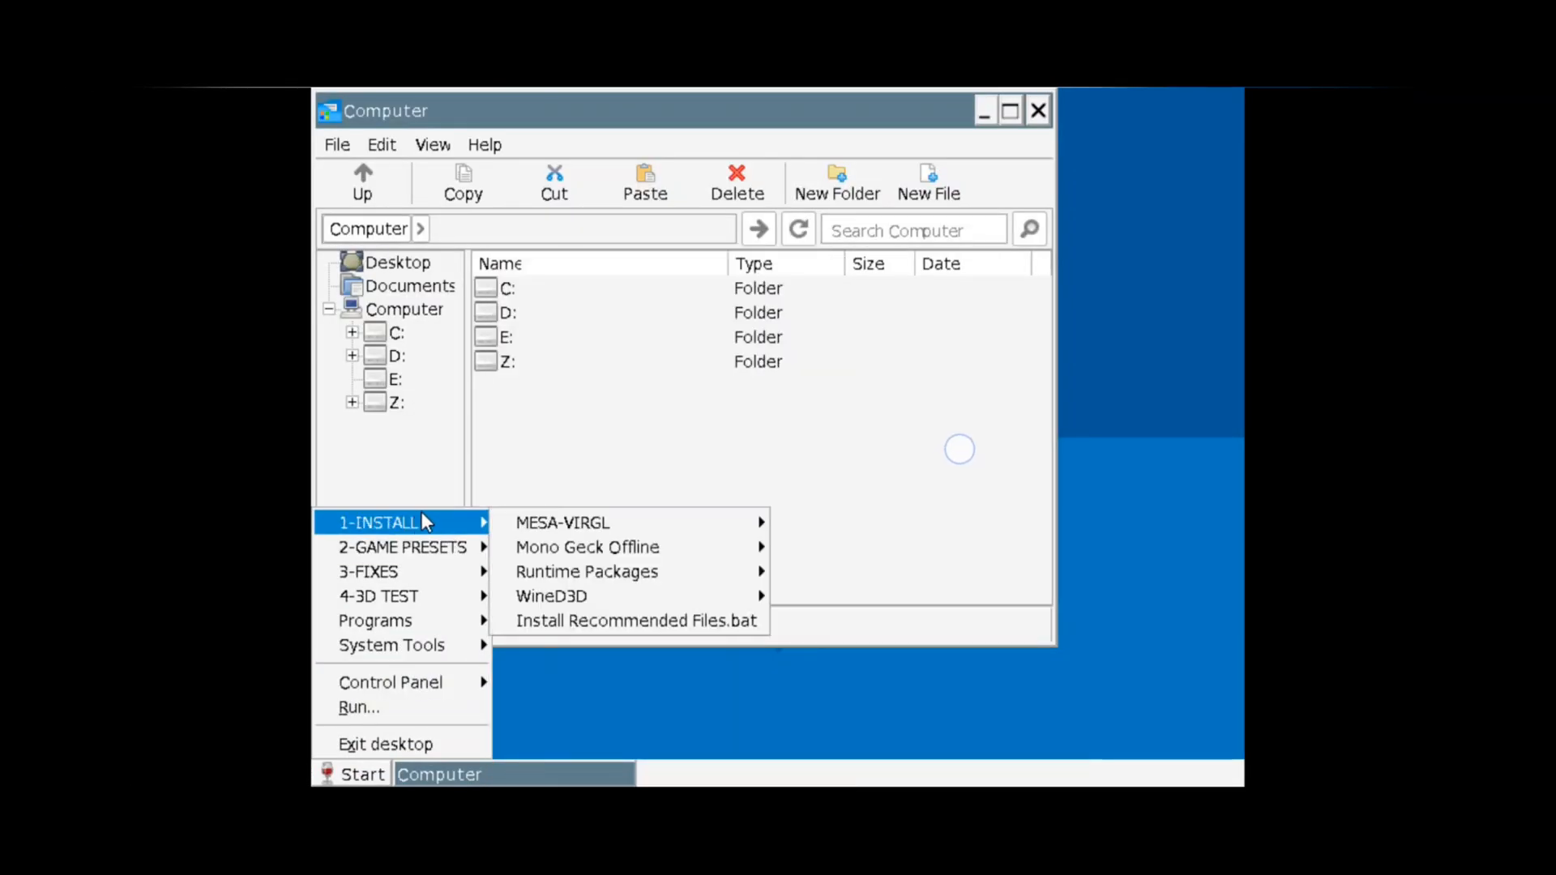
{"action": "mouse_move", "coordinate": [637, 621]}
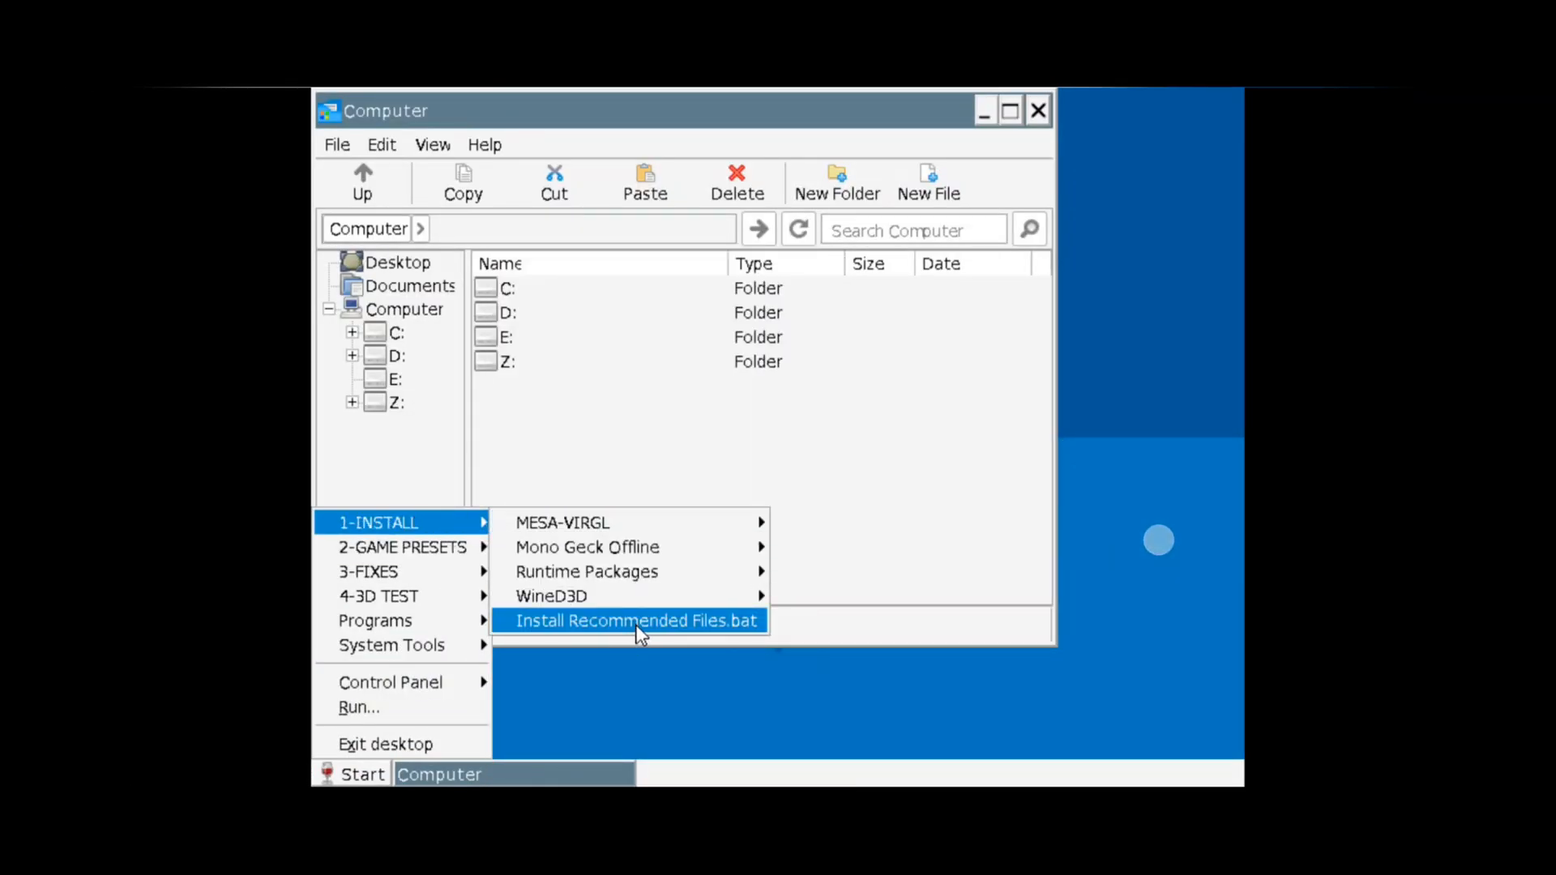
Run Install Recommended Files.bat and finish the NVIDIA PhysX installation
{"action": "left_click", "coordinate": [636, 621]}
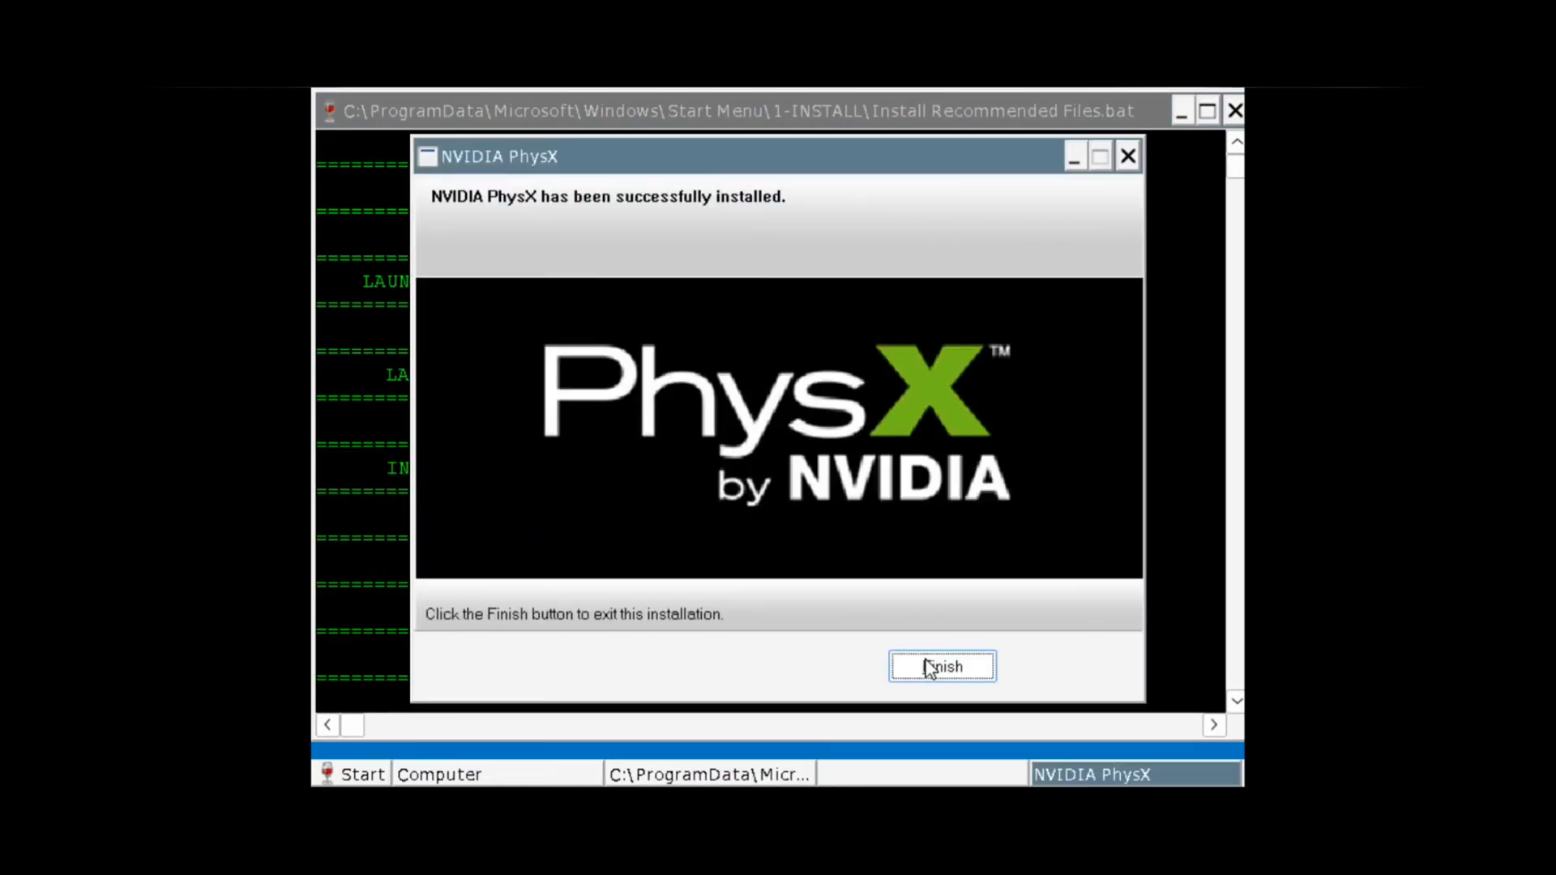
{"action": "left_click", "coordinate": [940, 667]}
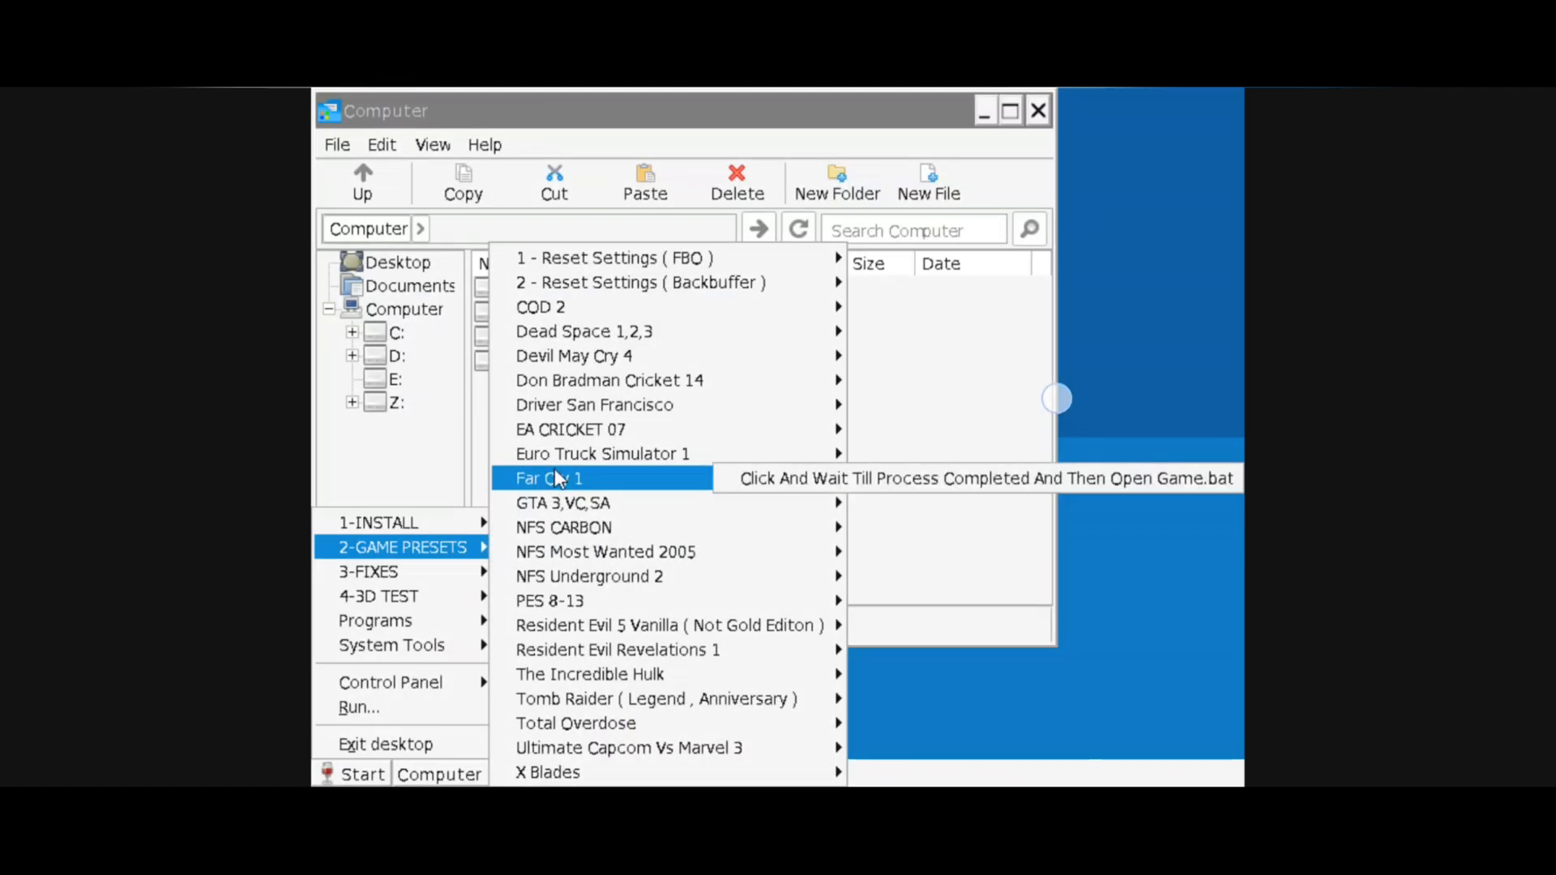
{"action": "mouse_move", "coordinate": [601, 454]}
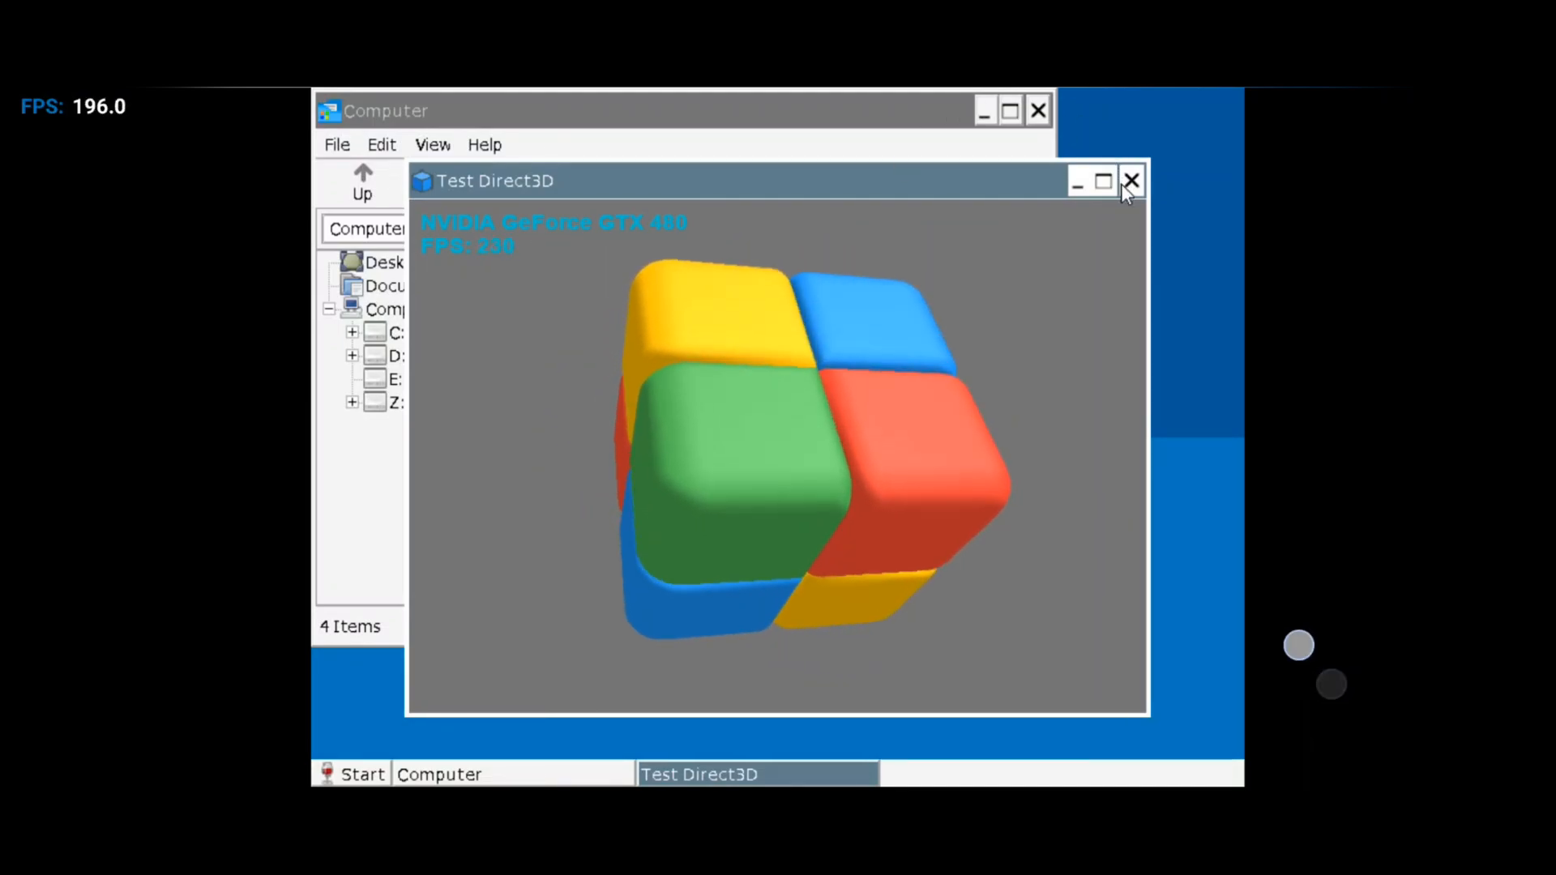
{"action": "left_click", "coordinate": [1130, 181]}
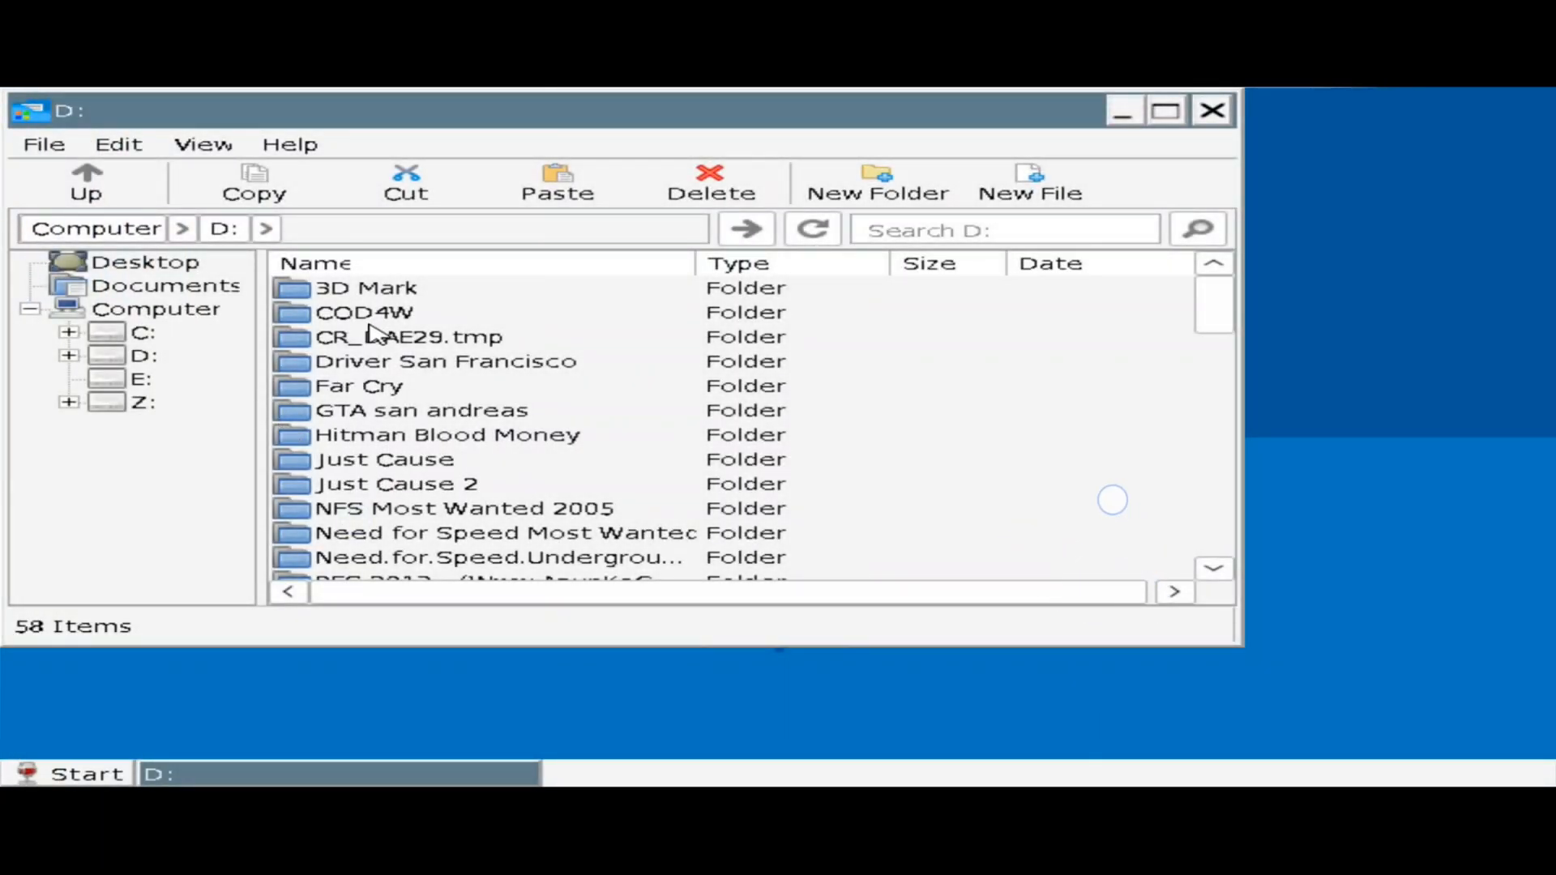
Run the Driver San Francisco preset from its folder and select Driver.exe for the shortcut
{"action": "left_click", "coordinate": [84, 775]}
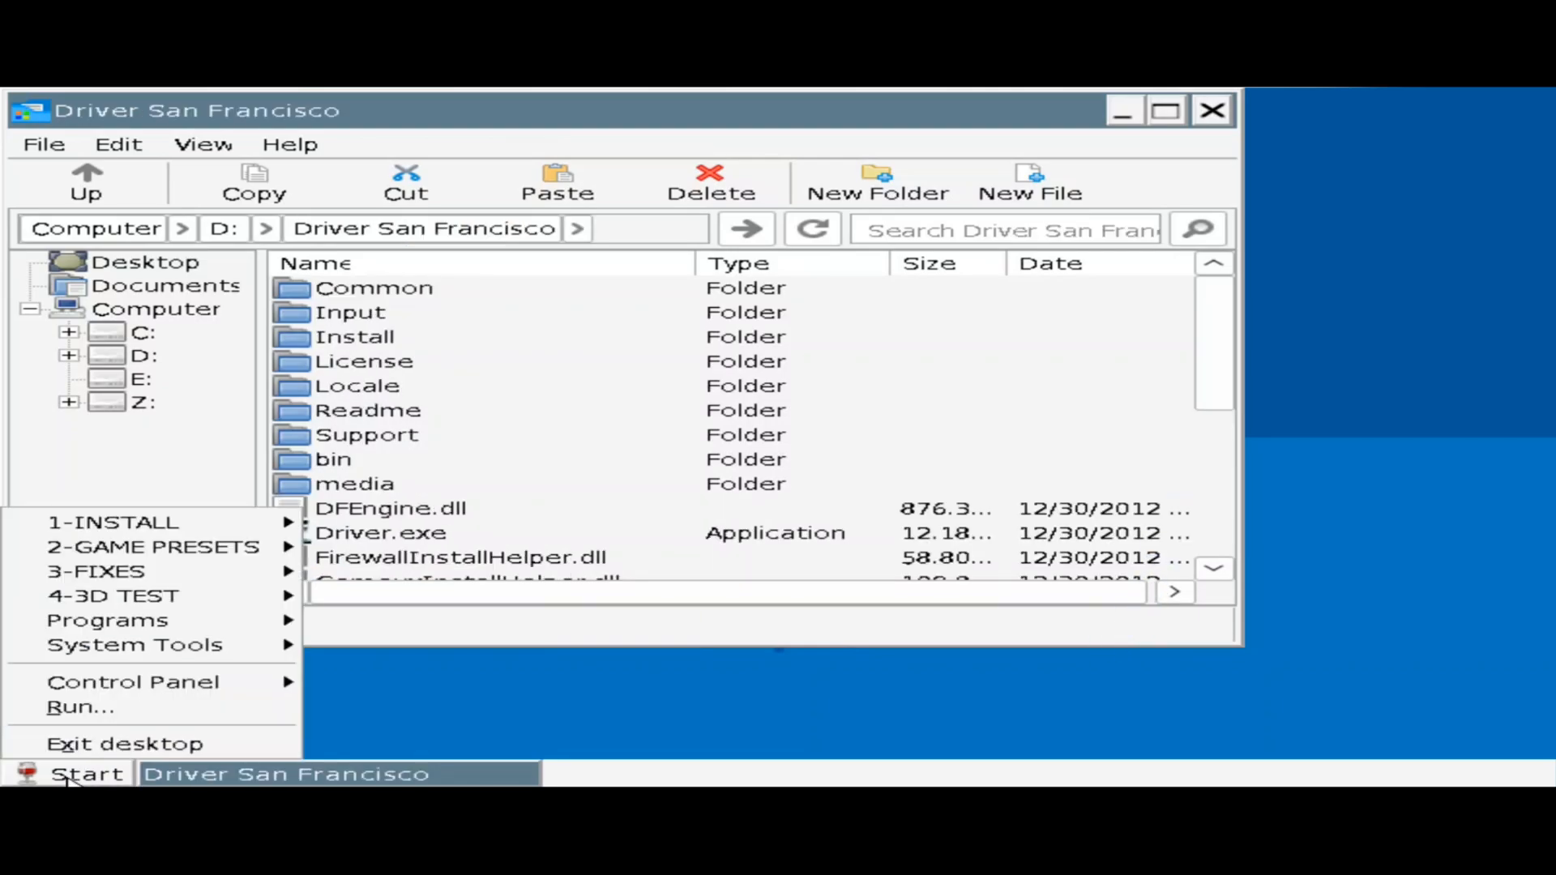
{"action": "mouse_move", "coordinate": [152, 546]}
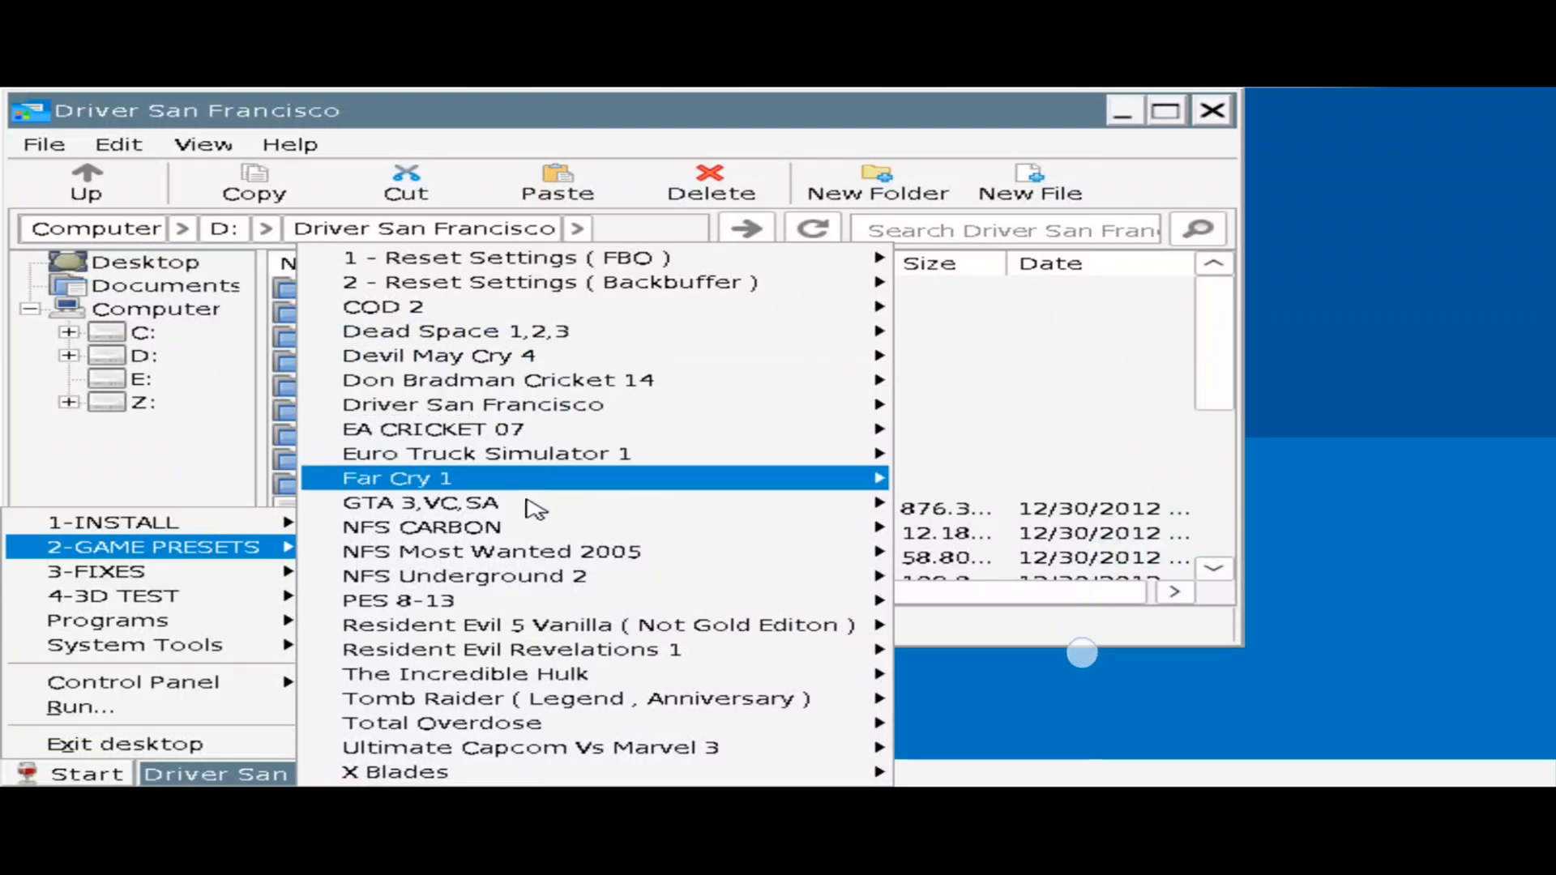
{"action": "mouse_move", "coordinate": [472, 404]}
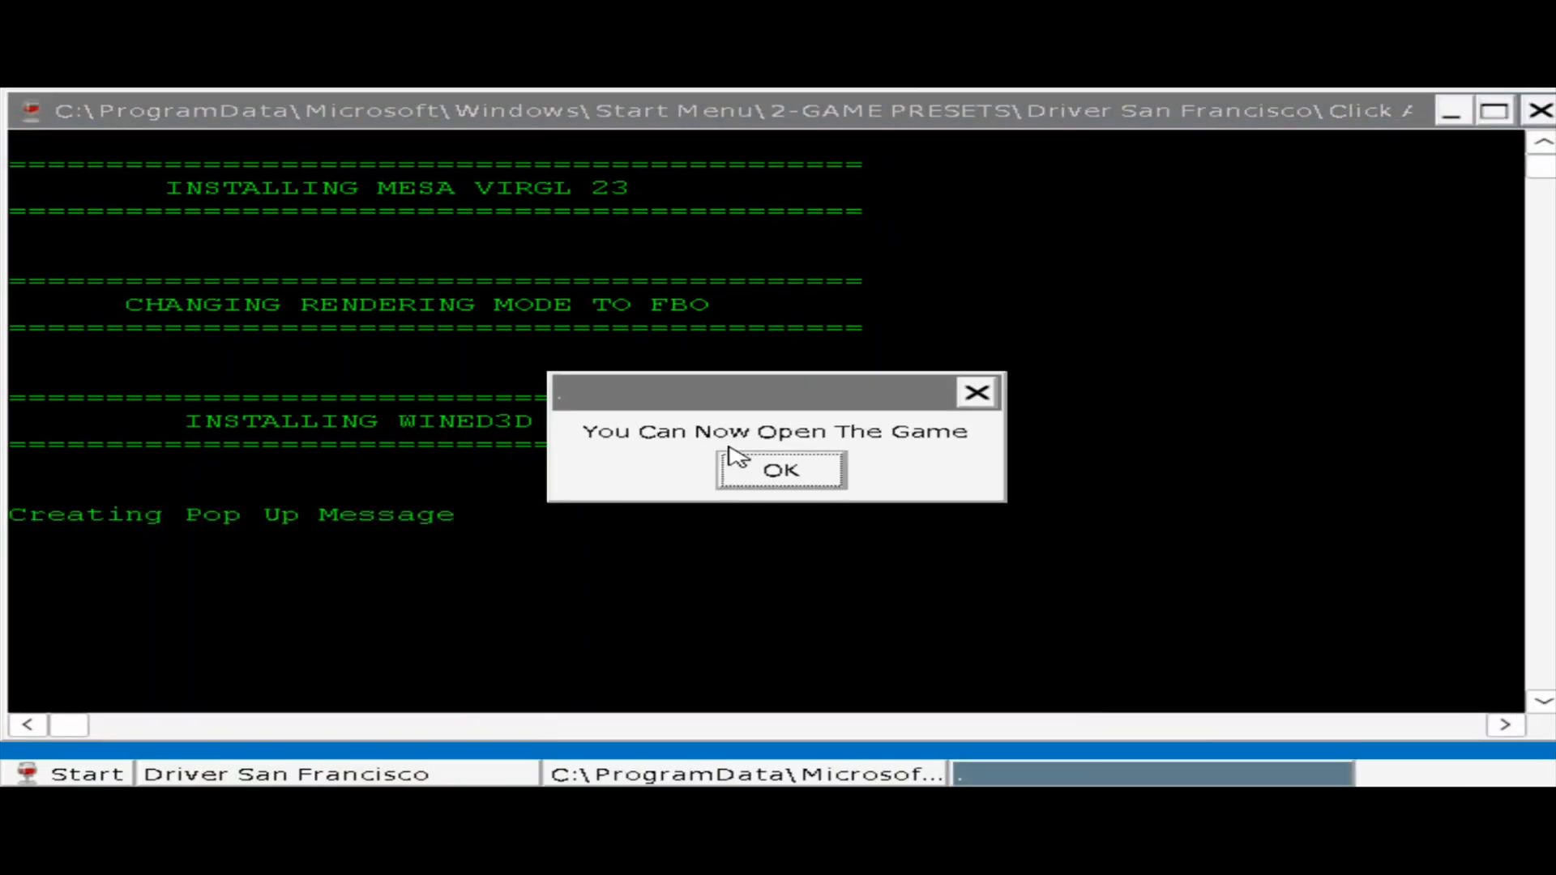
{"action": "left_click", "coordinate": [777, 471]}
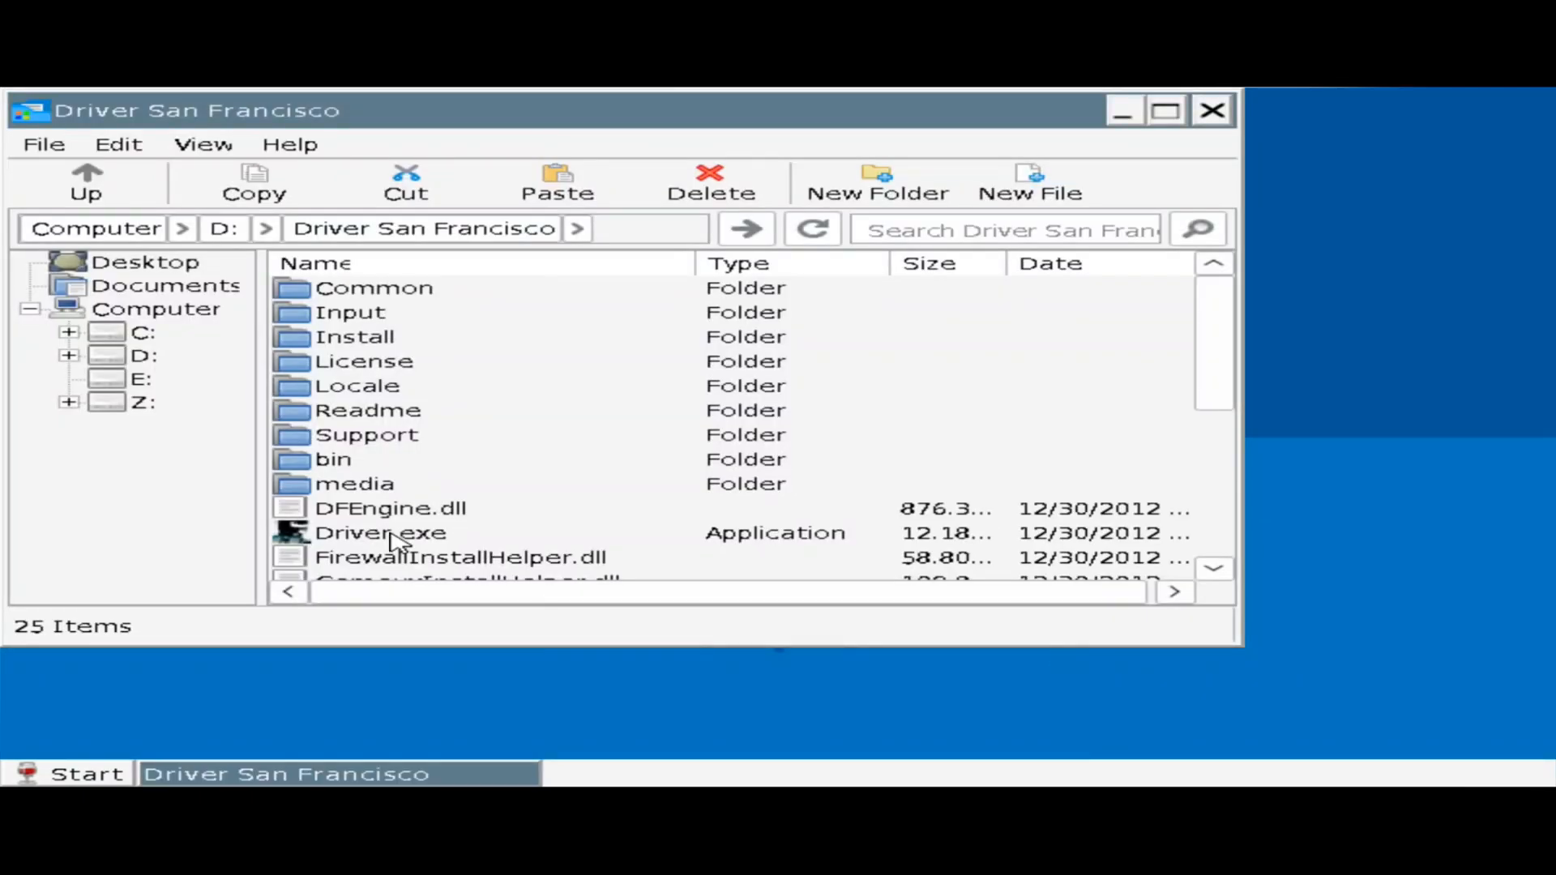
{"action": "left_click", "coordinate": [379, 533]}
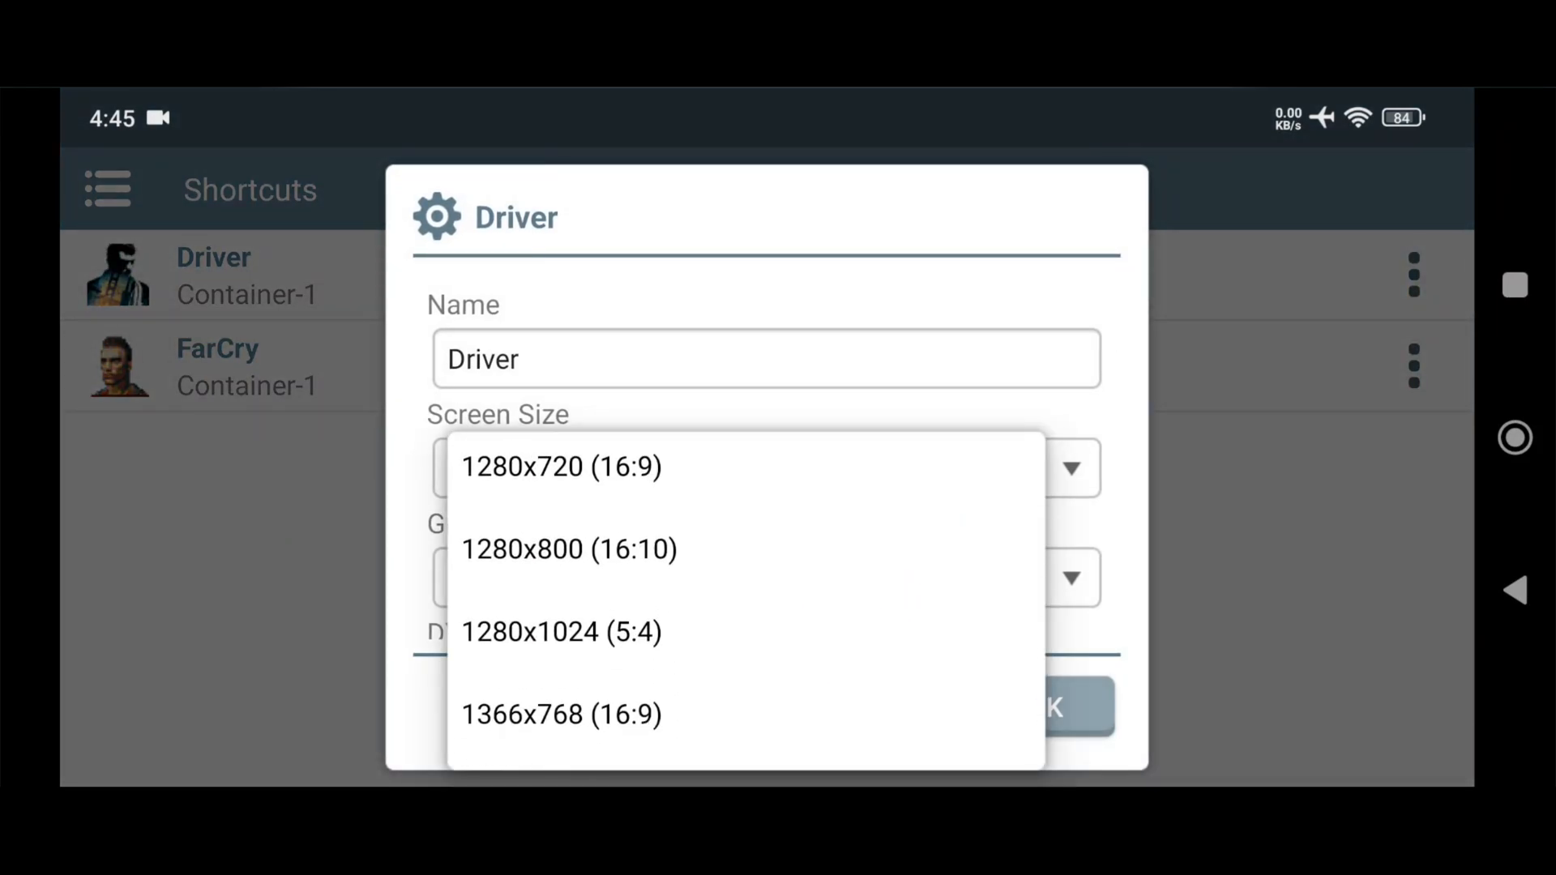
Give the Driver shortcut a screen size and WineD3D wrapper, then start the game
{"action": "left_click", "coordinate": [569, 550]}
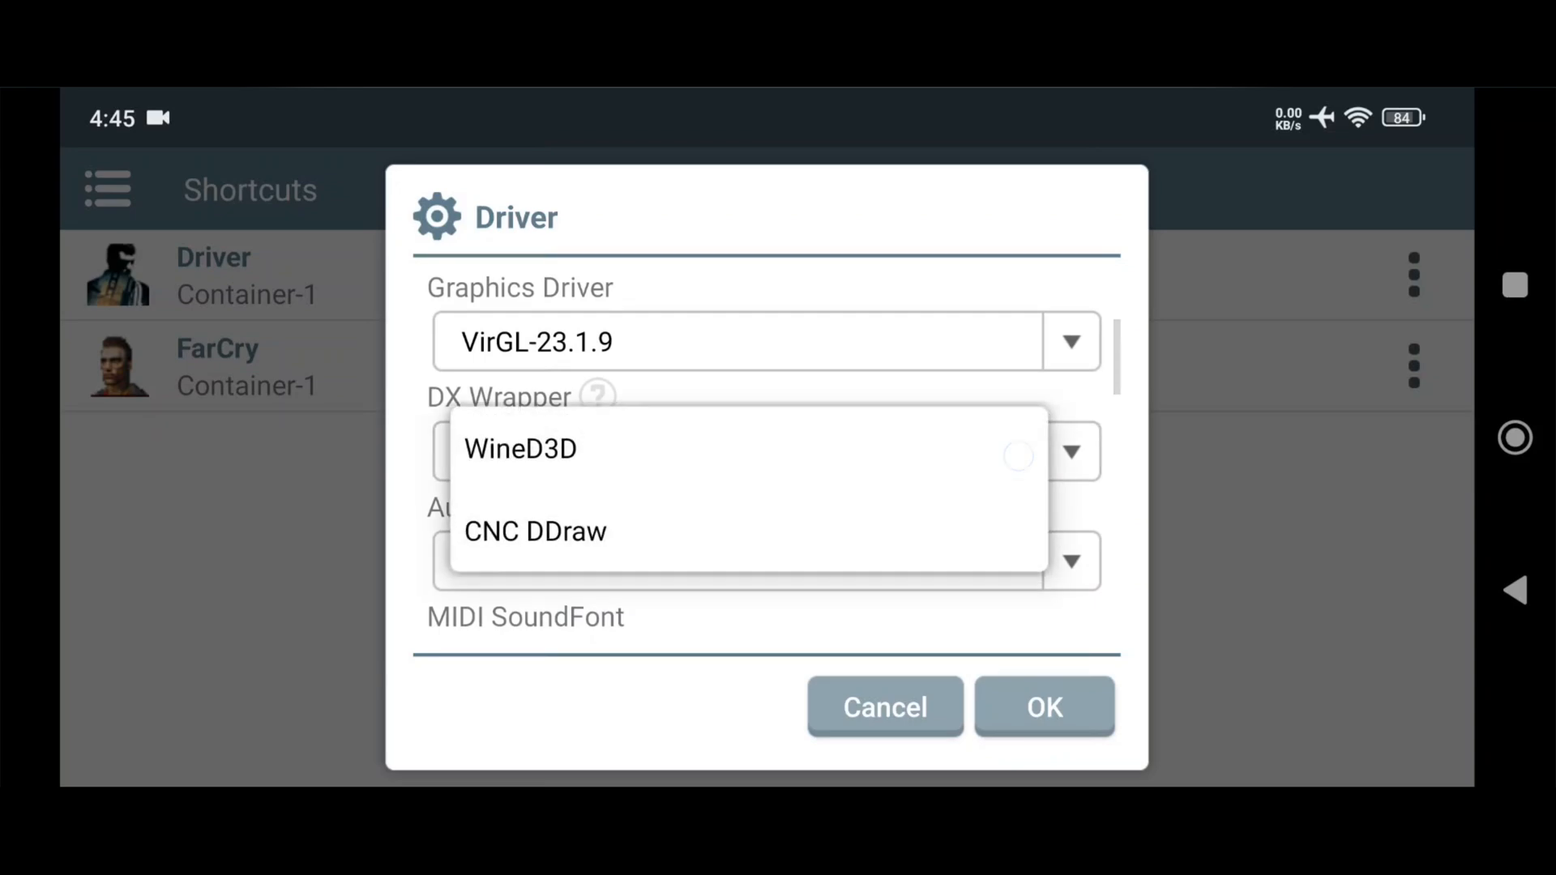
{"action": "left_click", "coordinate": [519, 448]}
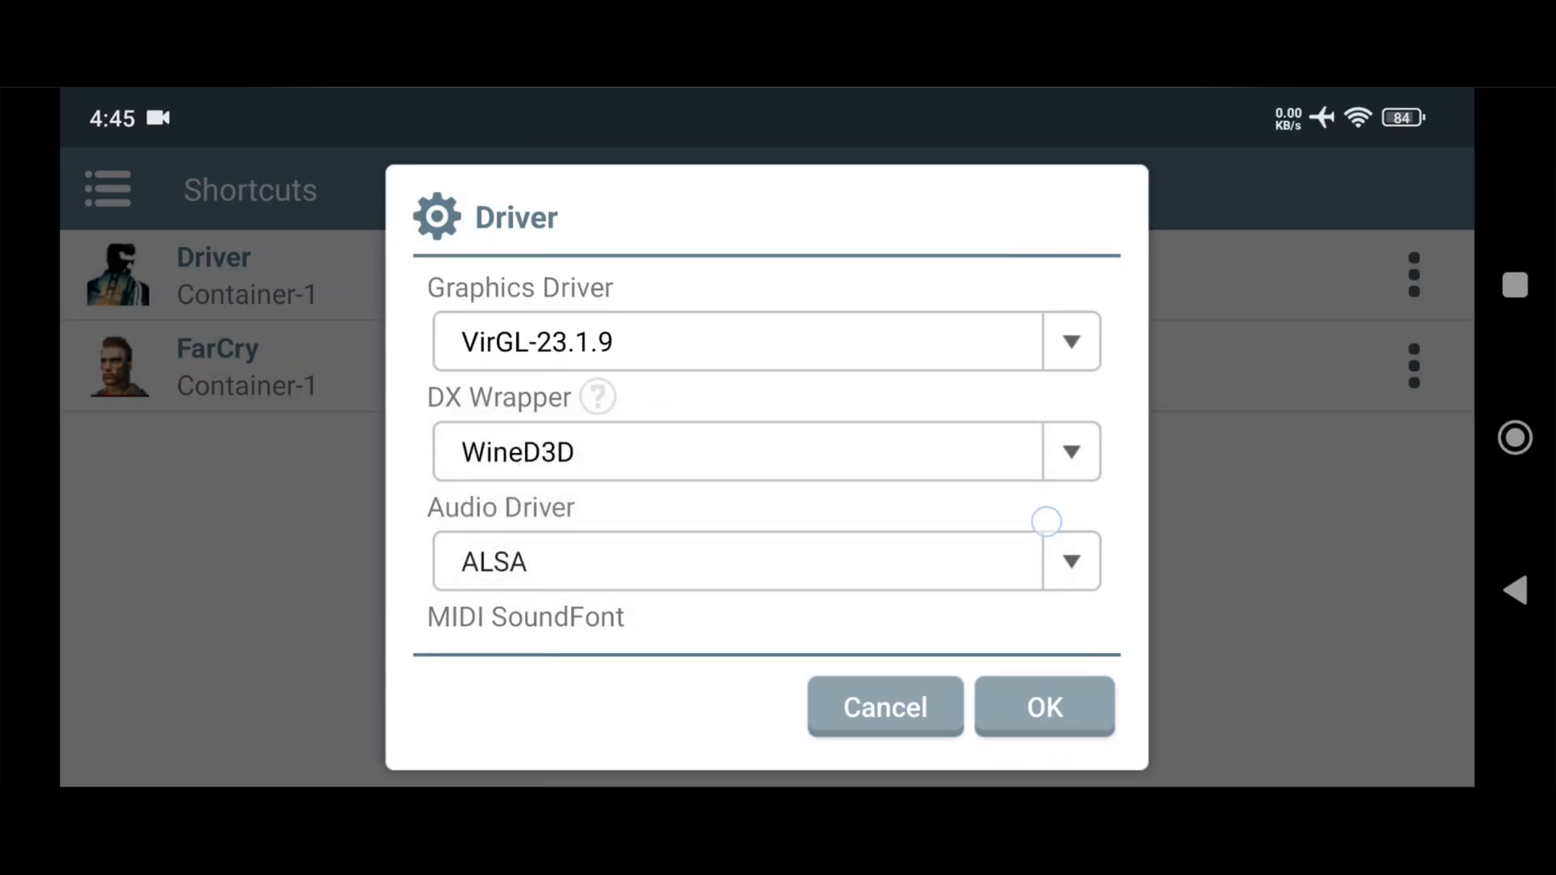
{"action": "scroll", "scroll_direction": "down", "scroll_amount": 3}
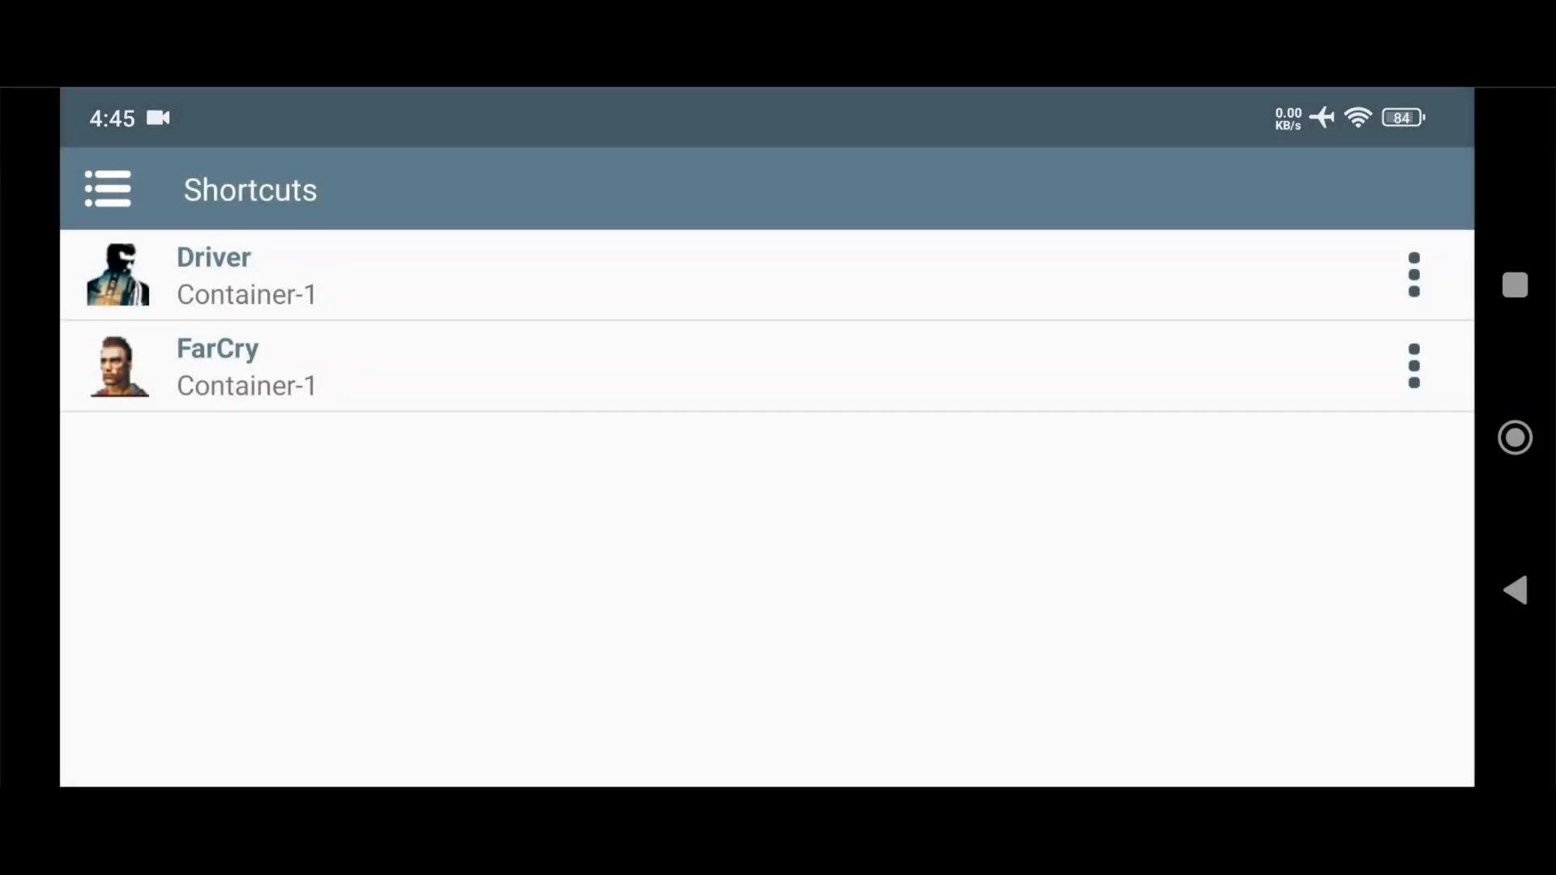
{"action": "left_click", "coordinate": [1414, 275]}
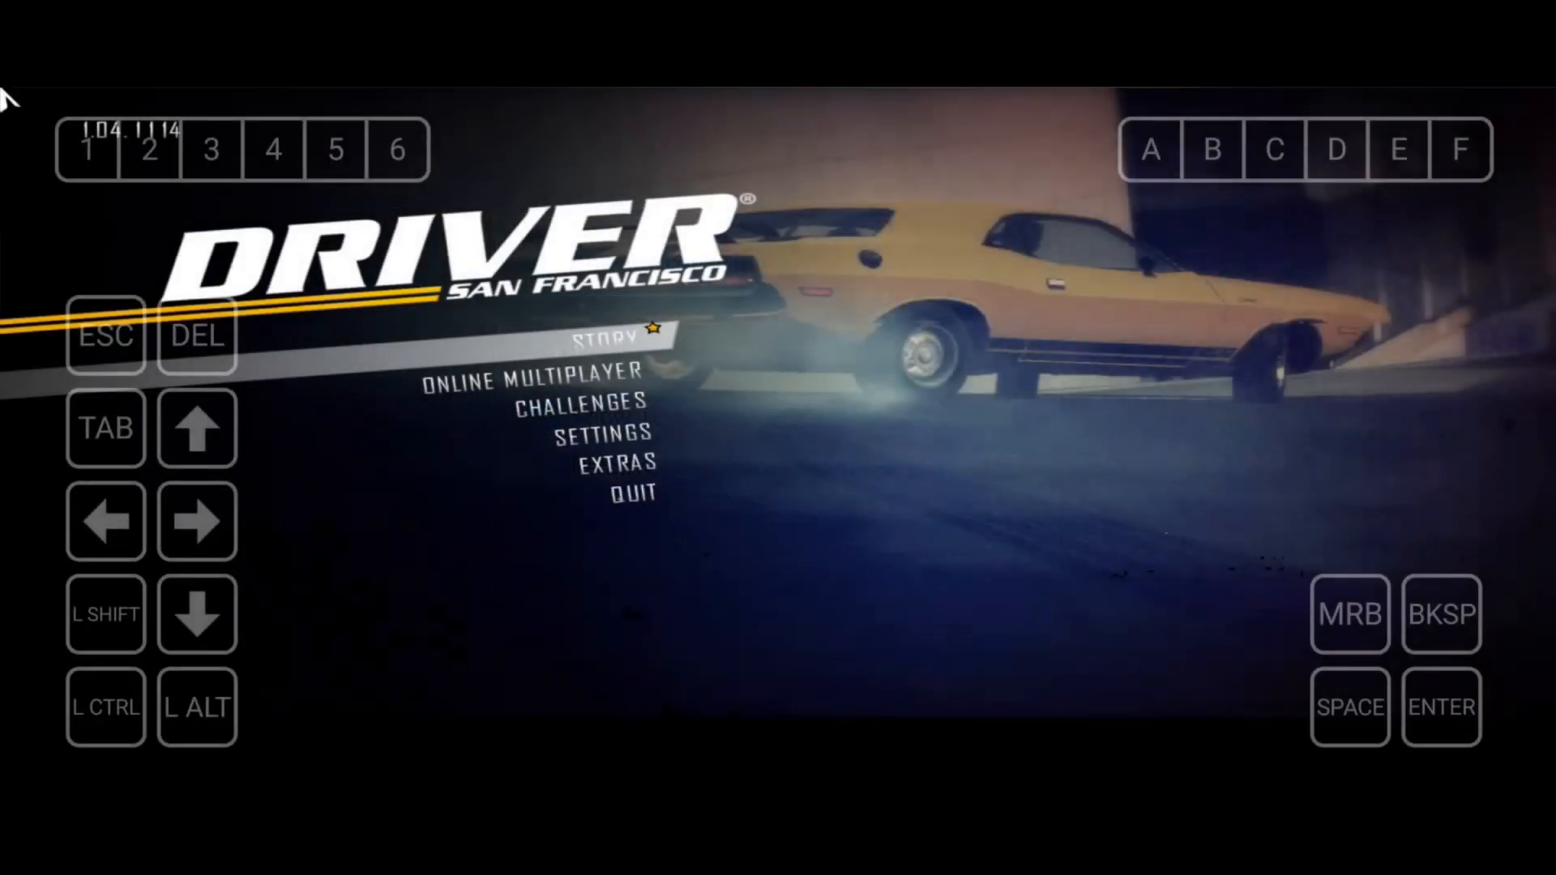
Change the resolution under Settings > Video and confirm YES to keep it
{"action": "left_click", "coordinate": [599, 431]}
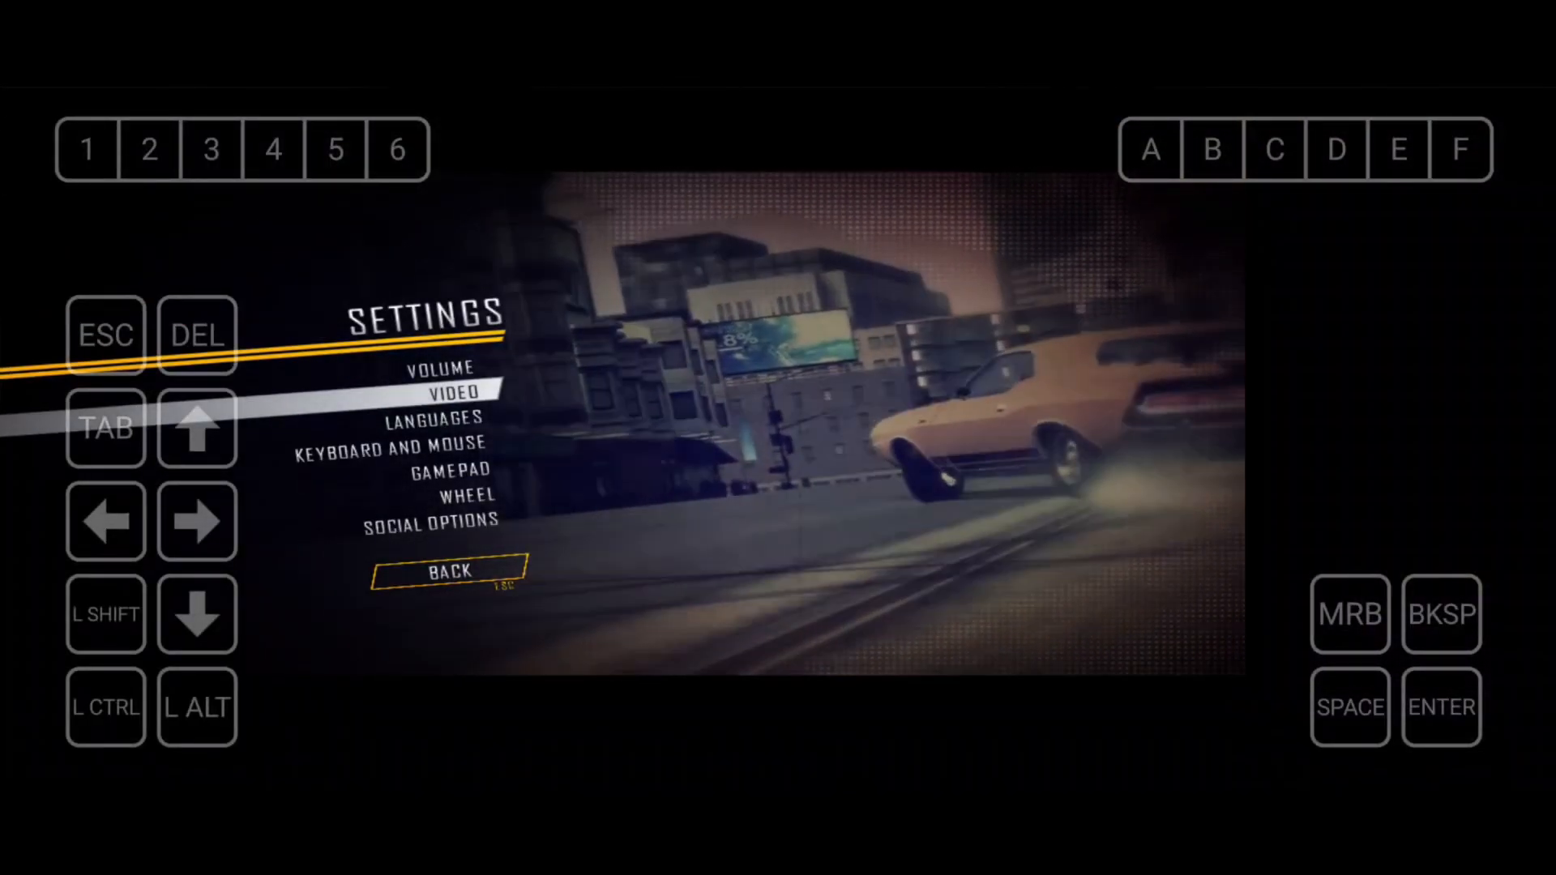
{"action": "left_click", "coordinate": [447, 391]}
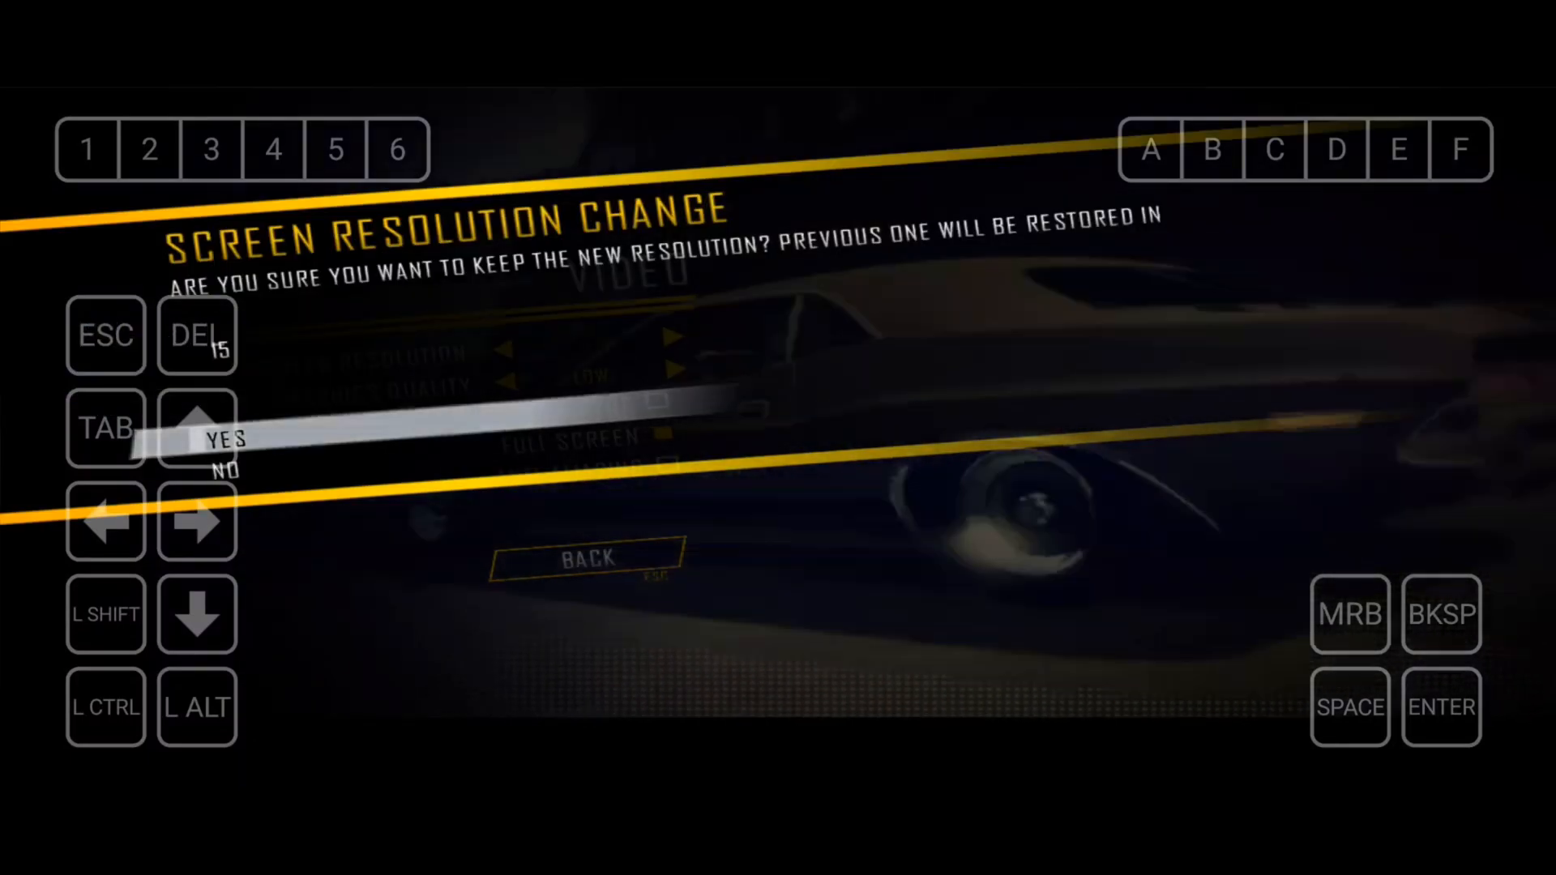
{"action": "left_click", "coordinate": [227, 439]}
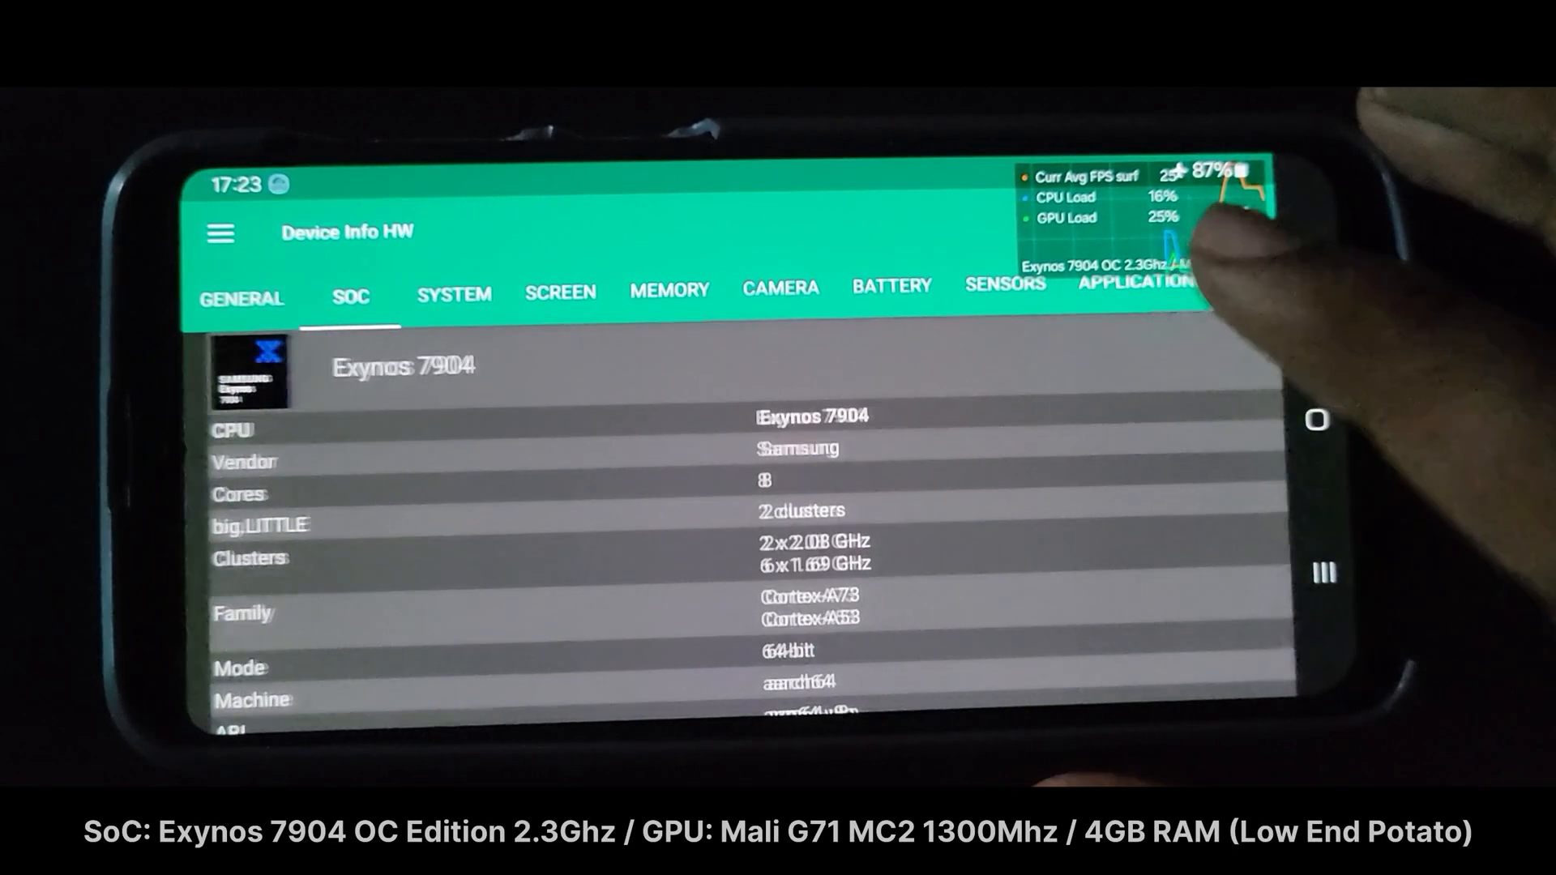
Review the container's VirGL-23.1.9, WineD3D and ALSA settings, then start Driver San Francisco
{"action": "scroll", "scroll_direction": "down", "scroll_amount": 3}
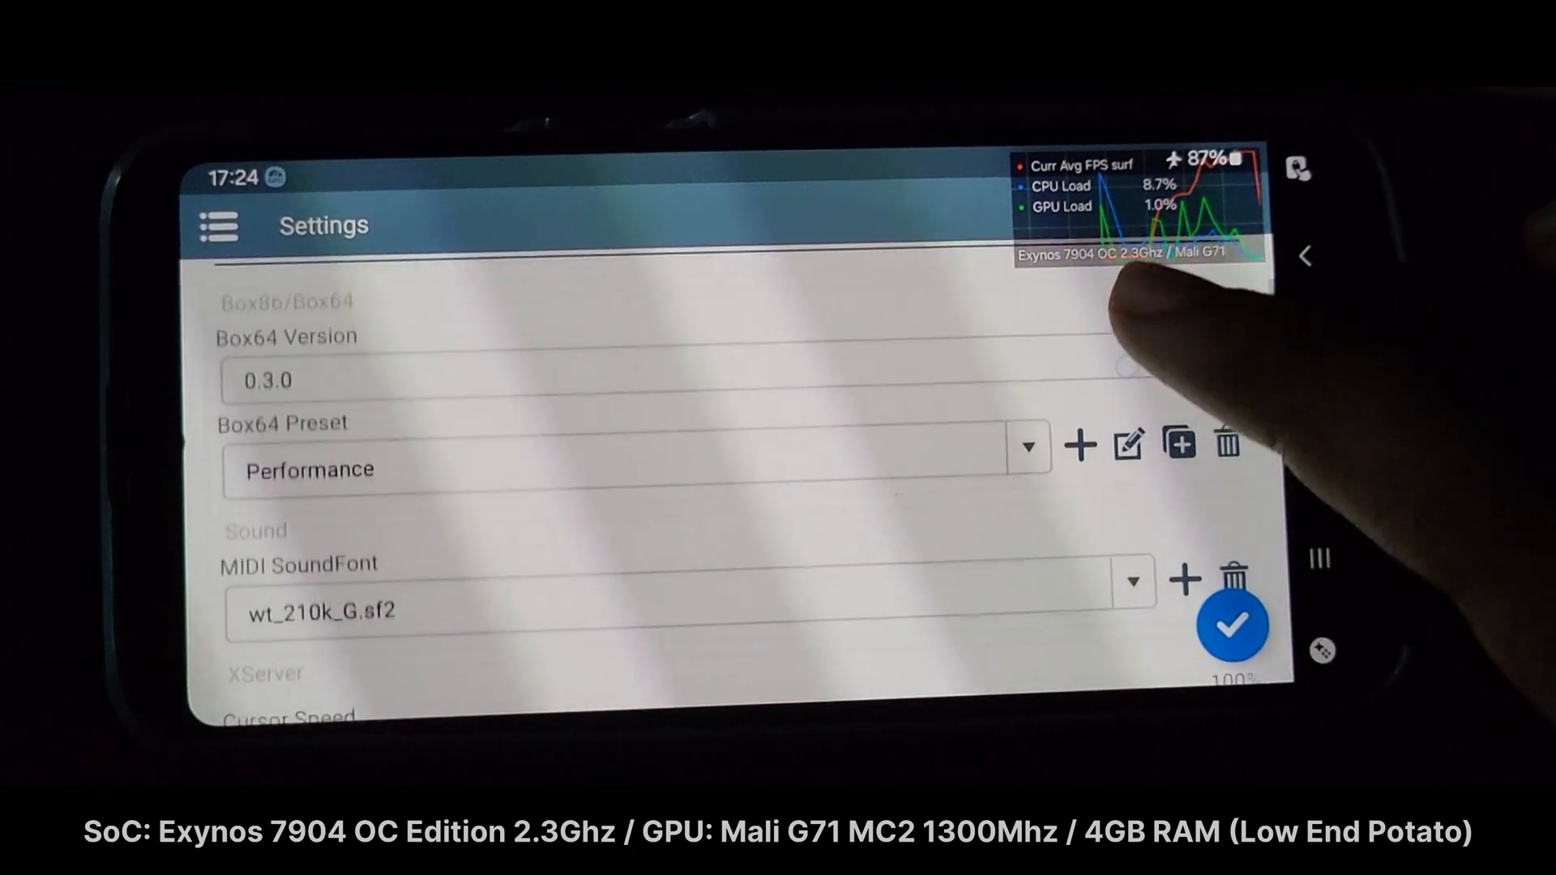
{"action": "left_click", "coordinate": [1125, 443]}
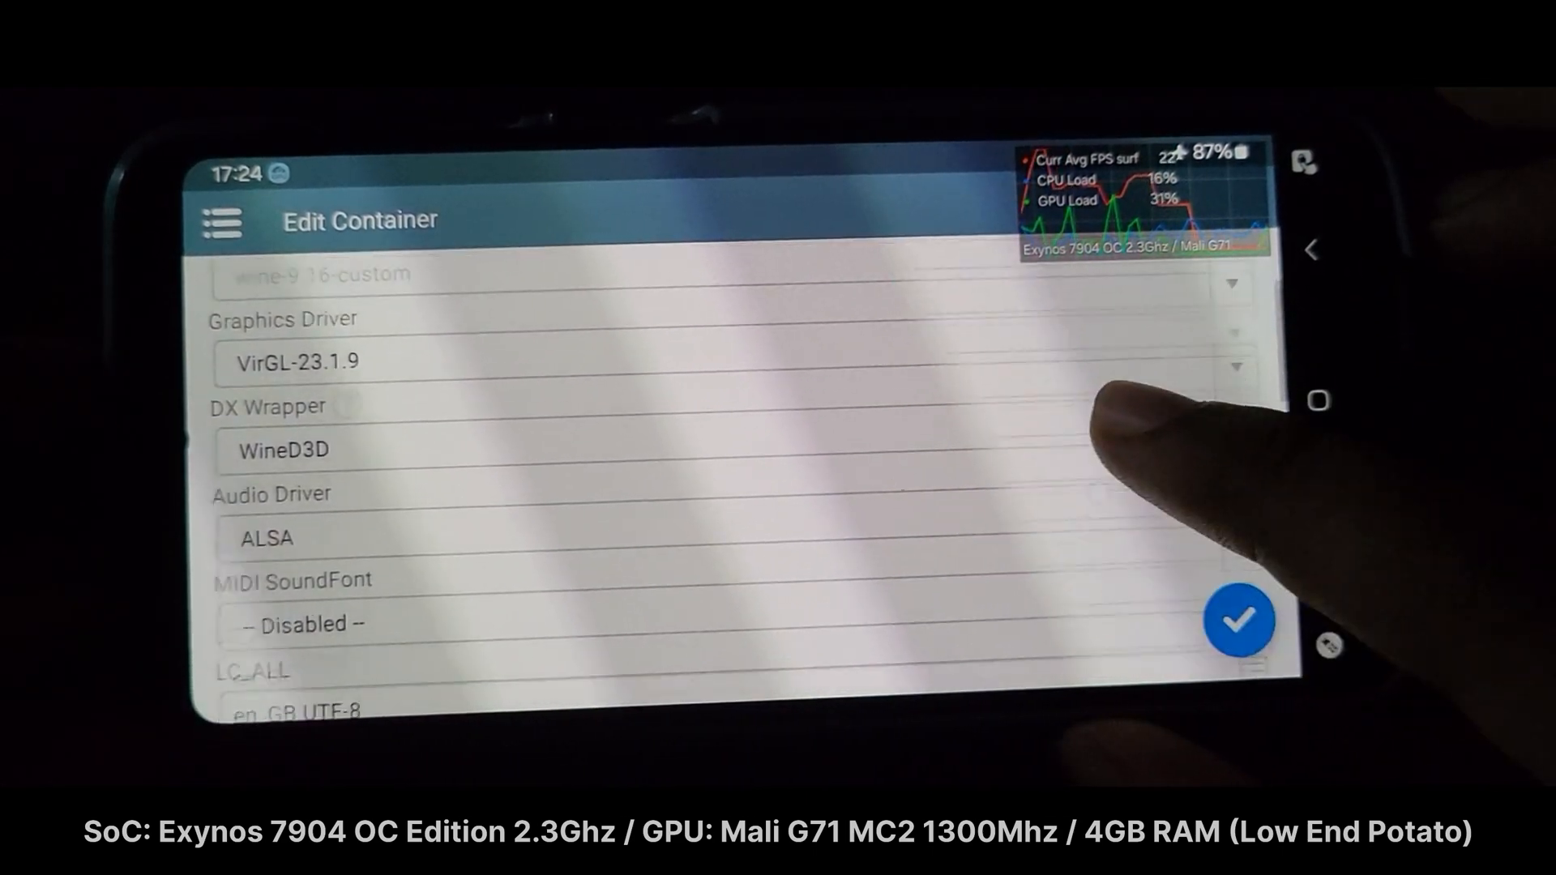
{"action": "scroll", "scroll_direction": "down", "scroll_amount": 3}
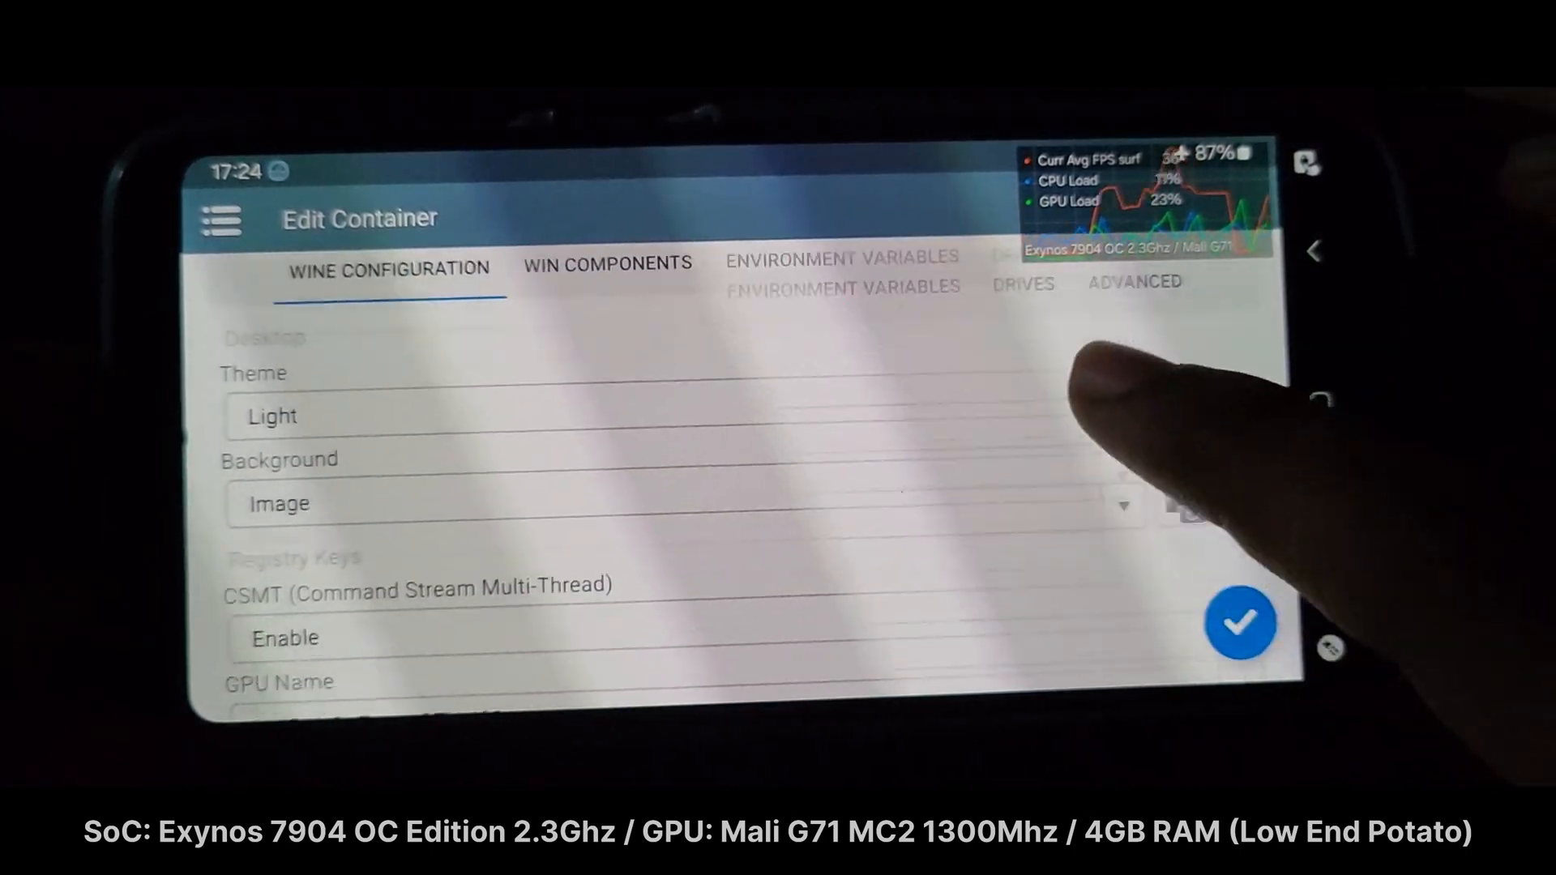
{"action": "left_click", "coordinate": [1240, 622]}
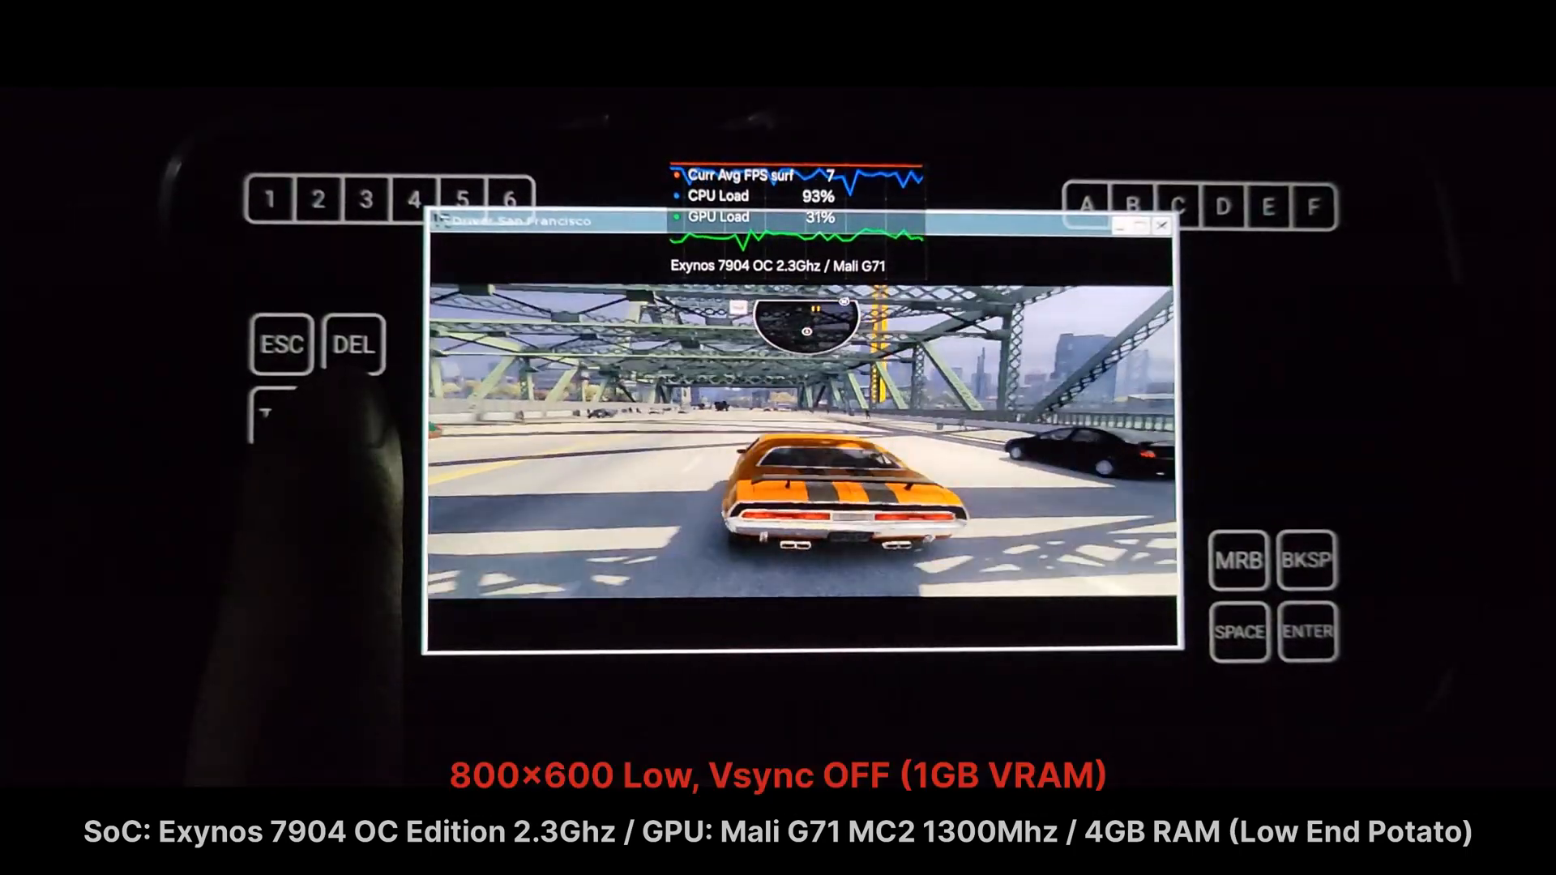